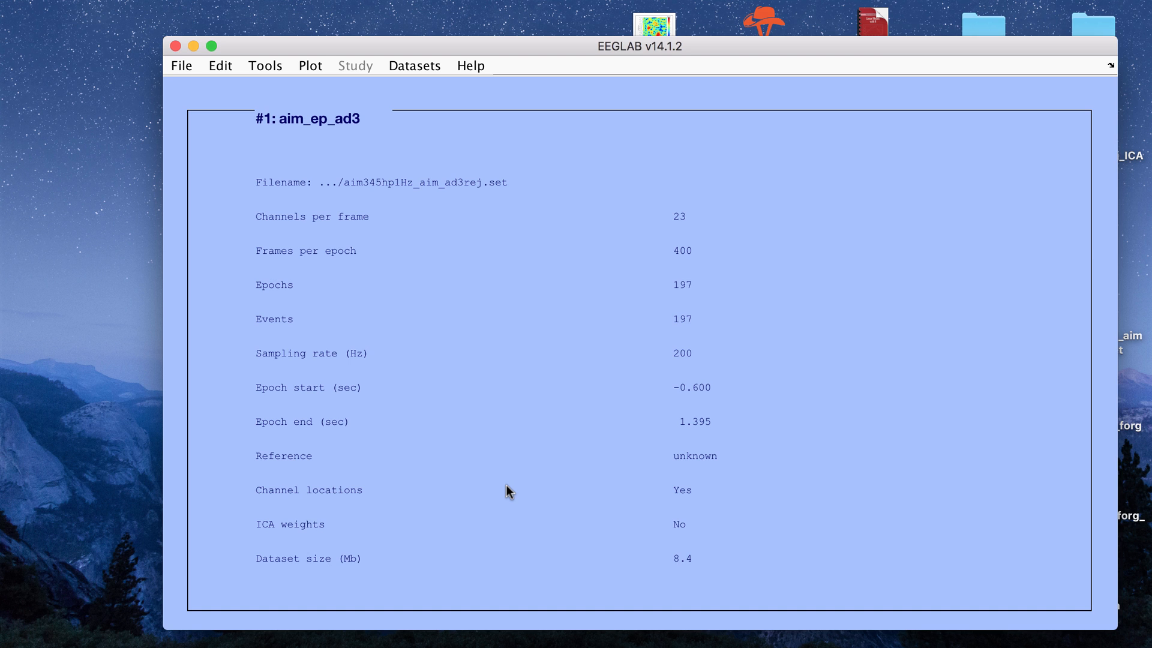
Show aim_ep_ad3's channel data in the scrolling eegplot viewer.
{"action": "left_click", "coordinate": [310, 65]}
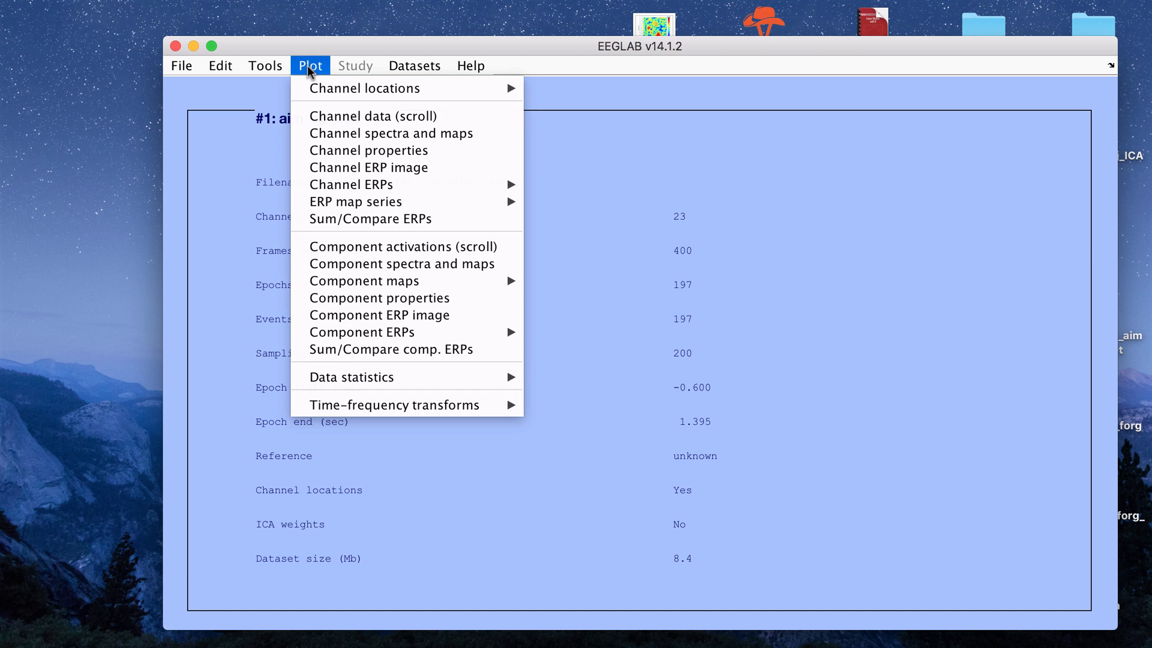
{"action": "left_click", "coordinate": [373, 116]}
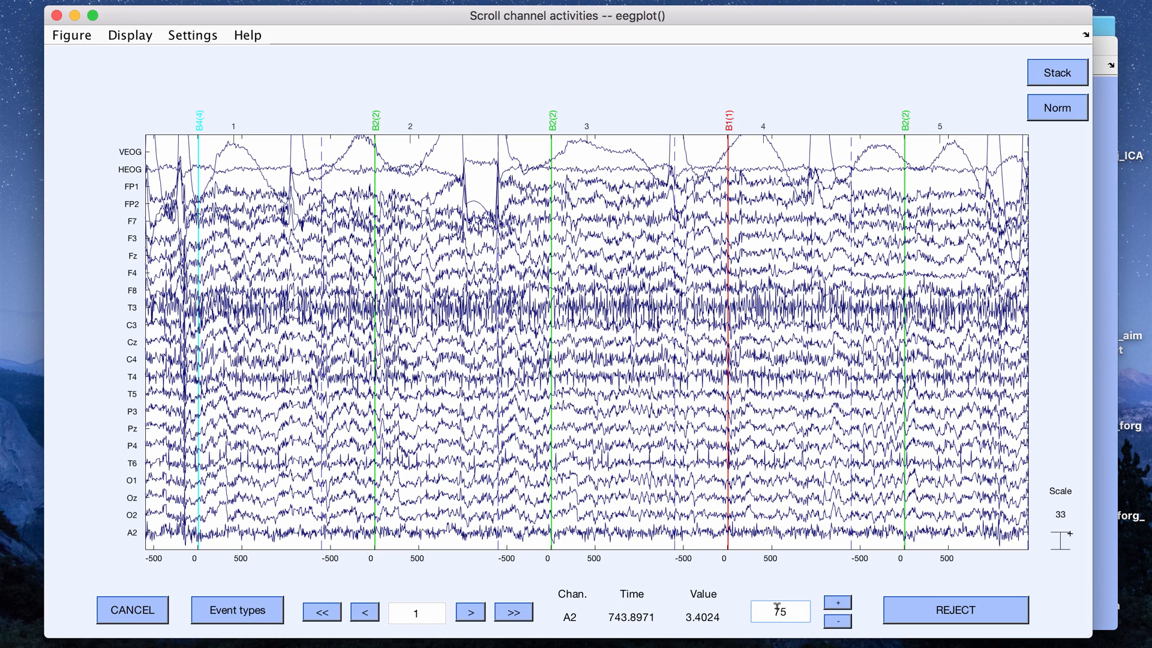
Apply amplitude scale 75 to the scrolling channel traces.
{"action": "left_click", "coordinate": [835, 601]}
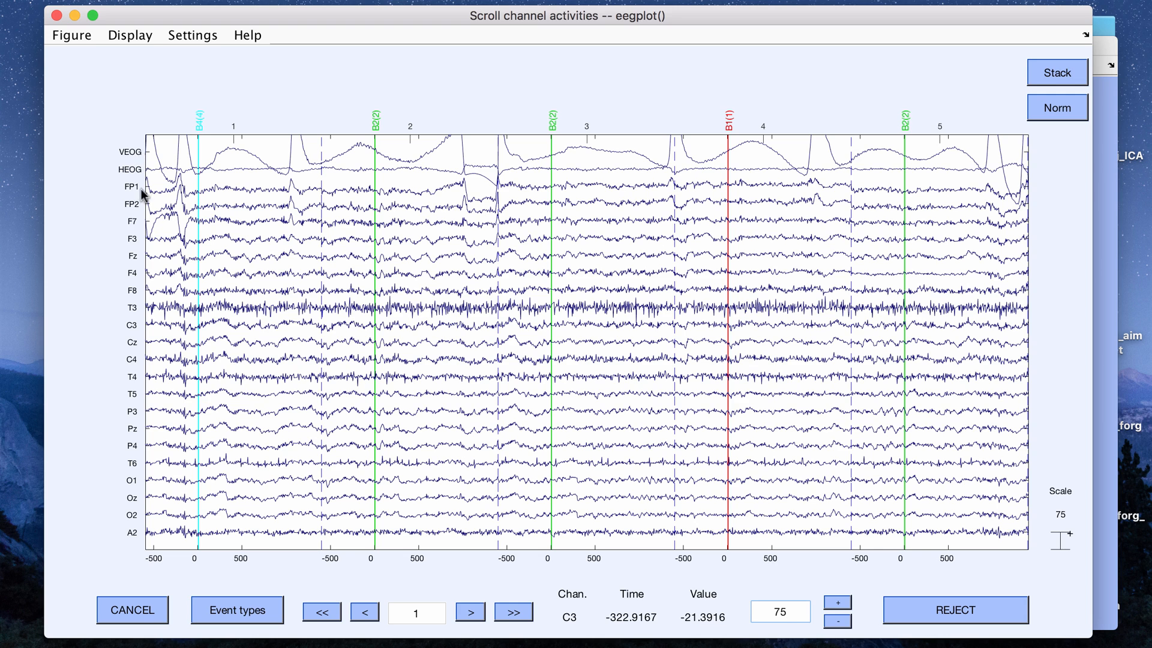
{"action": "mouse_move", "coordinate": [134, 164]}
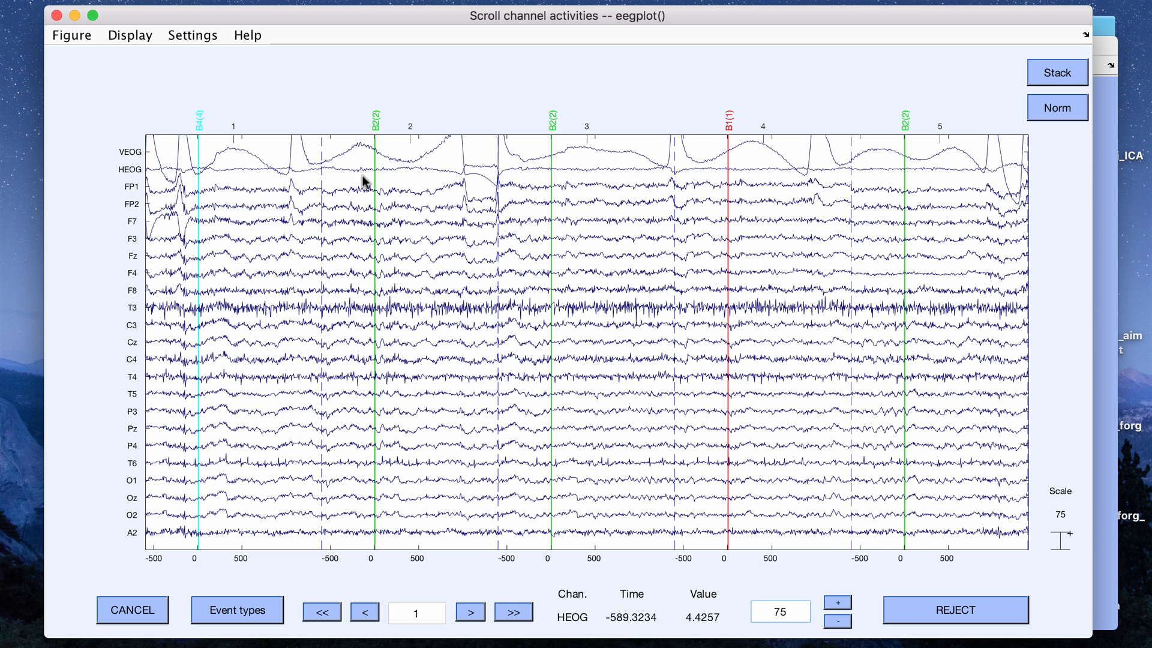
{"action": "mouse_move", "coordinate": [123, 138]}
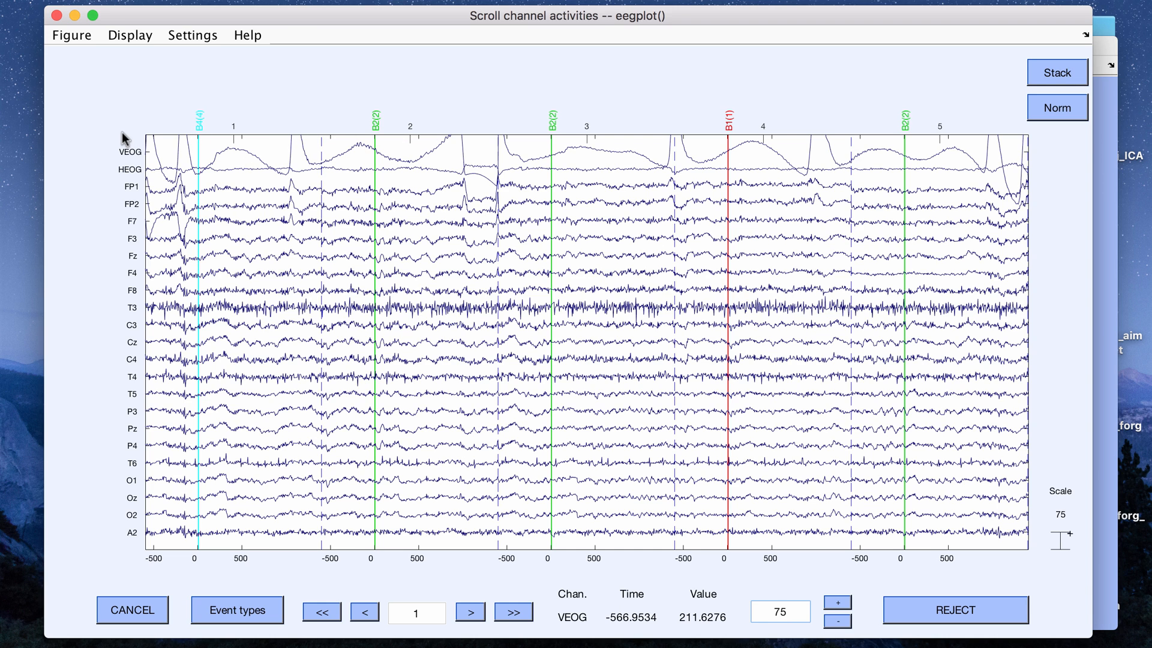
{"action": "mouse_move", "coordinate": [131, 179]}
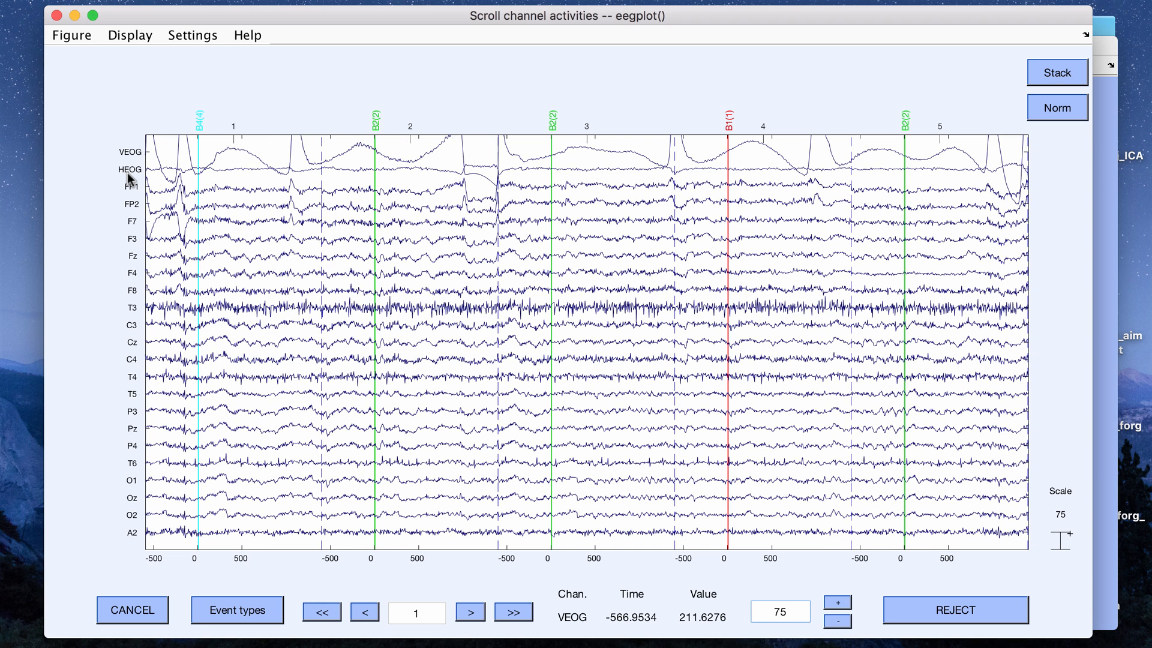
{"action": "mouse_move", "coordinate": [437, 181]}
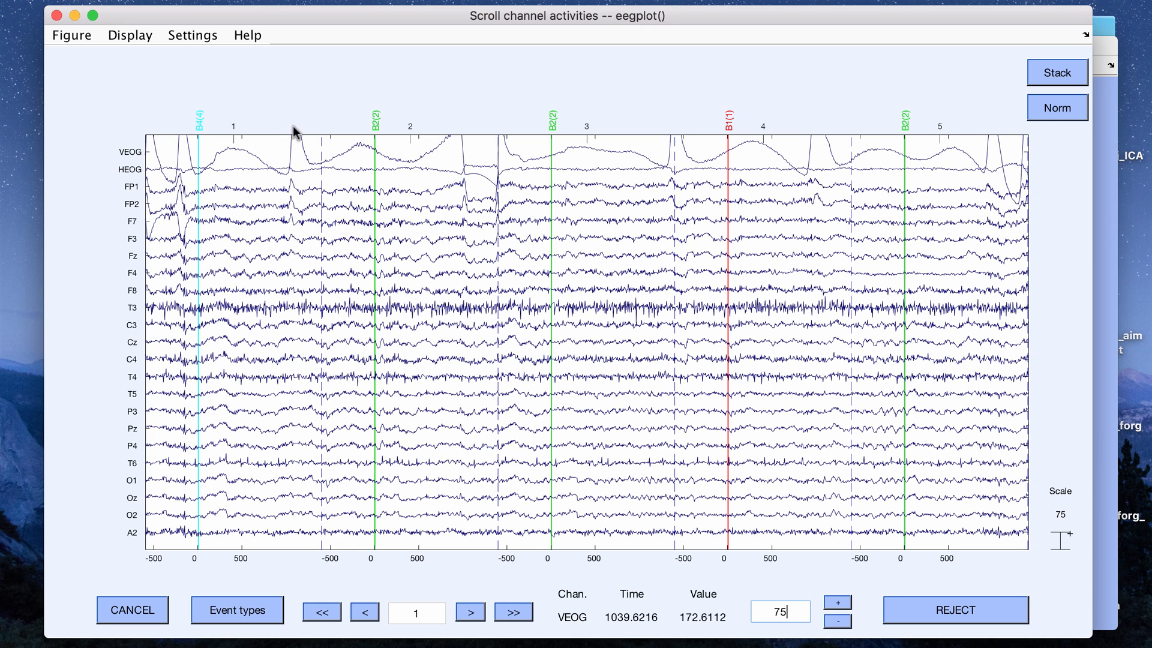
{"action": "mouse_move", "coordinate": [287, 190]}
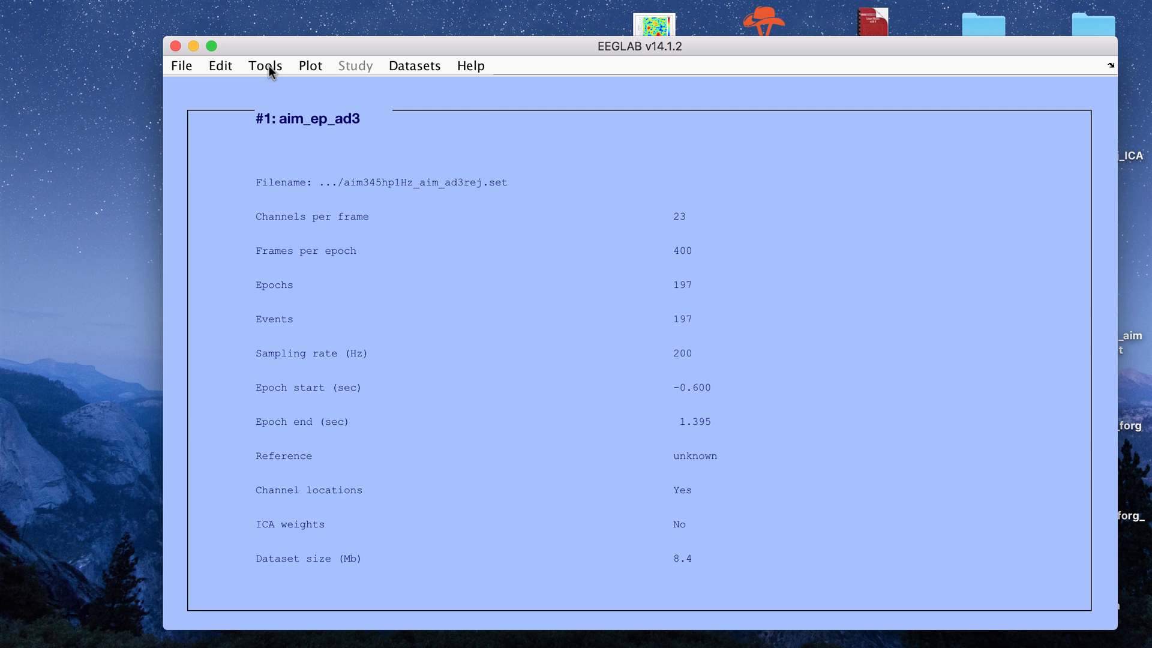
Open the Run ICA dialog from the Tools menu.
{"action": "left_click", "coordinate": [265, 65]}
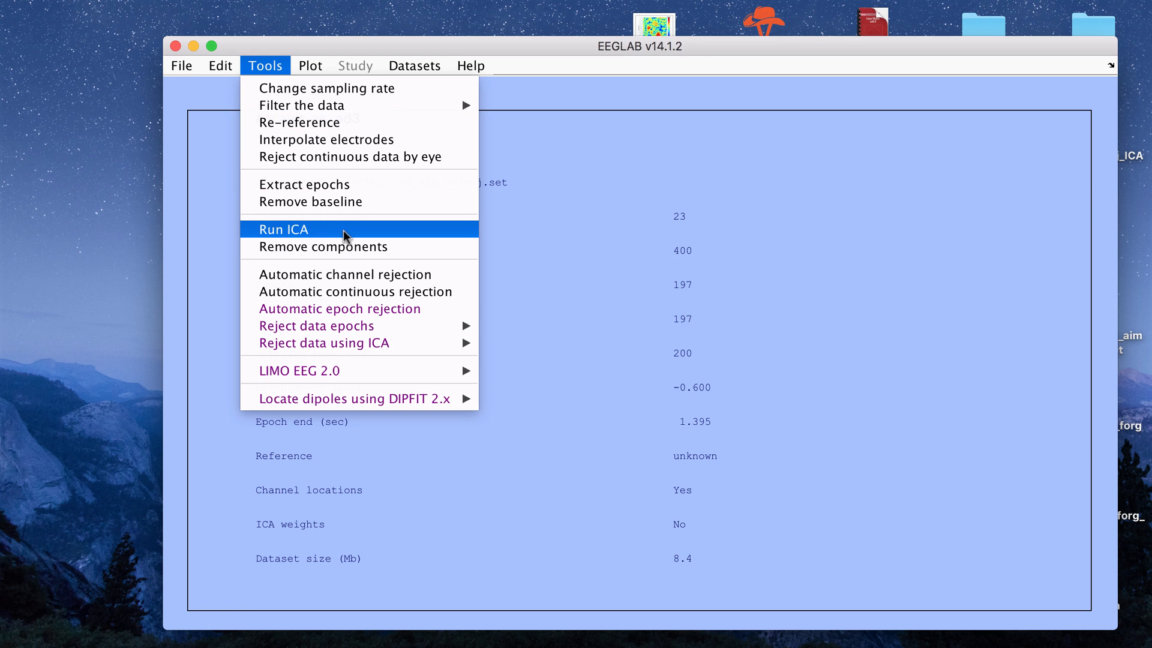
{"action": "mouse_move", "coordinate": [344, 238]}
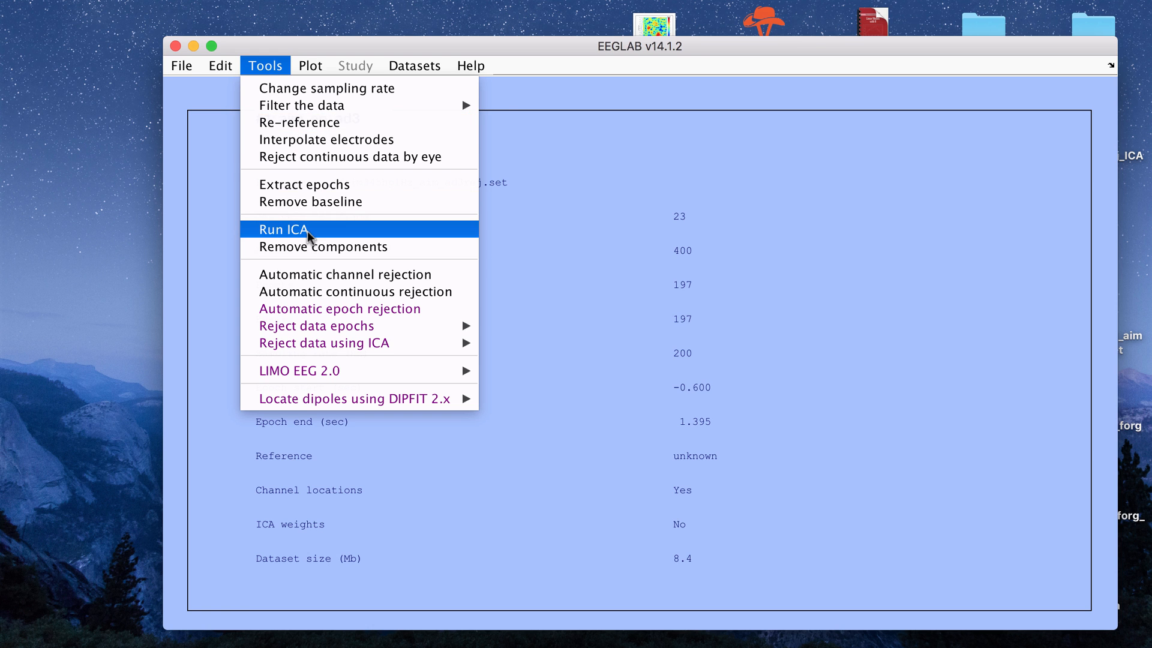
{"action": "left_click", "coordinate": [284, 229]}
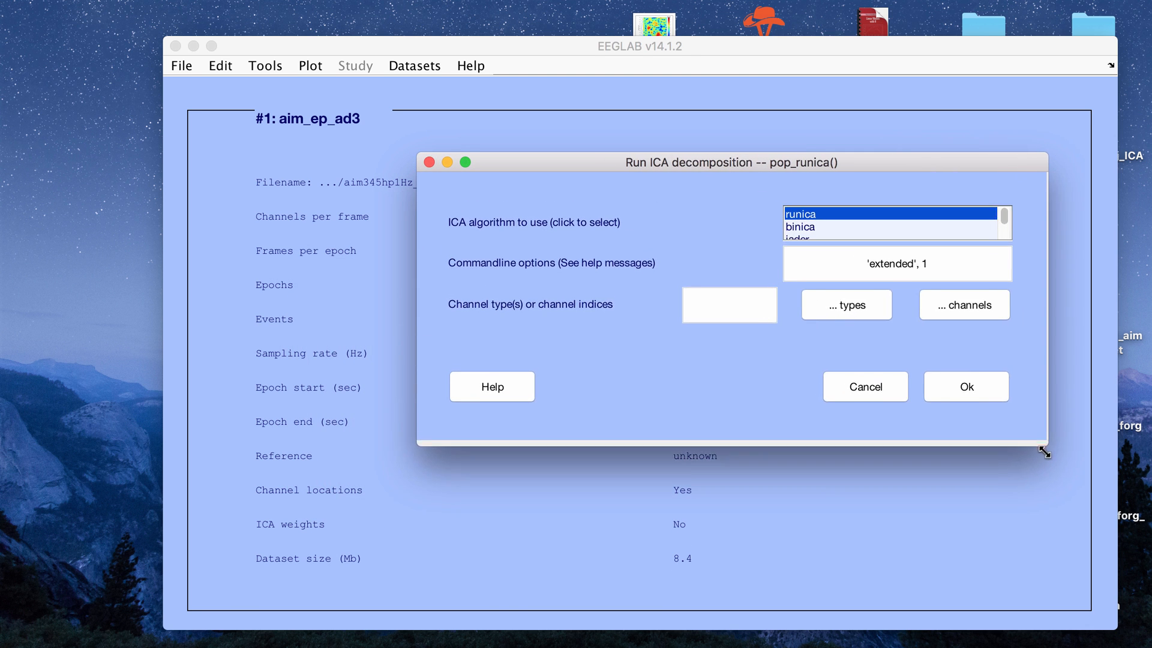
Move the ICA dialog aside and compare the runica and binica algorithms.
{"action": "left_click_drag", "start_coordinate": [729, 163], "coordinate": [349, 163]}
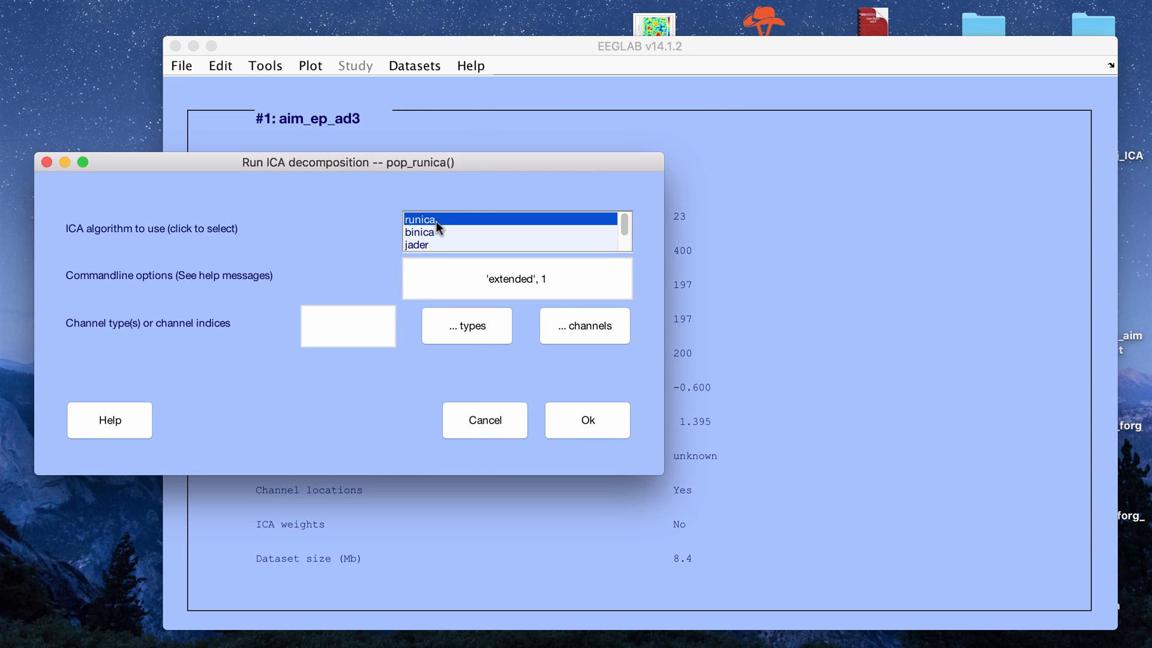
{"action": "left_click", "coordinate": [418, 232]}
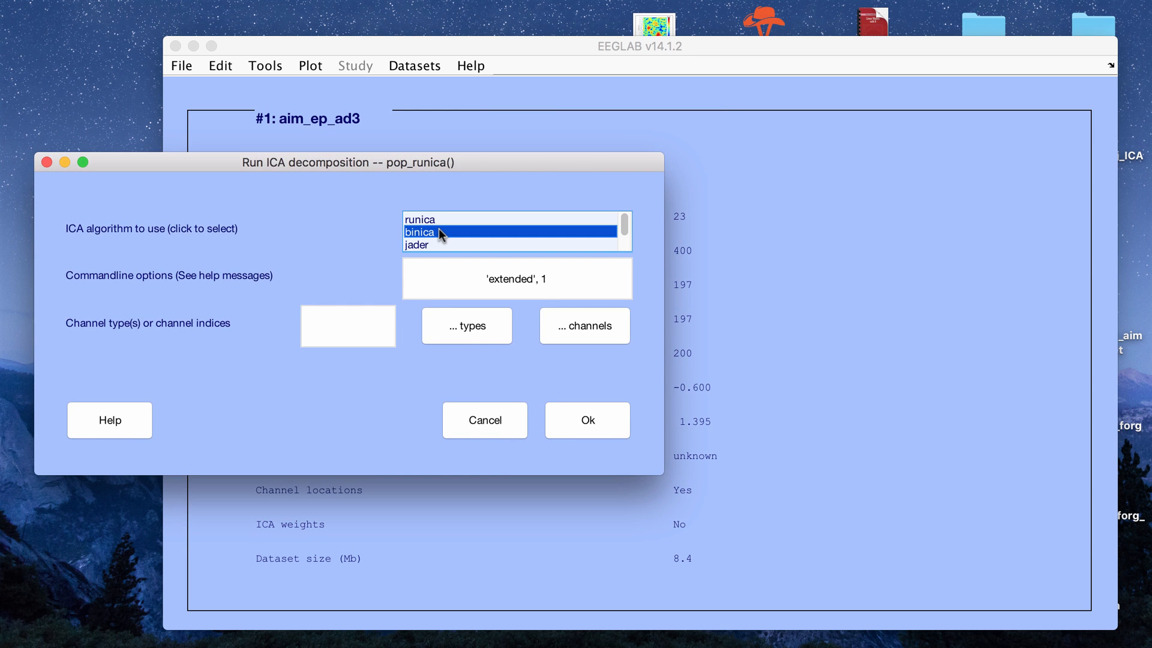
{"action": "left_click", "coordinate": [439, 220]}
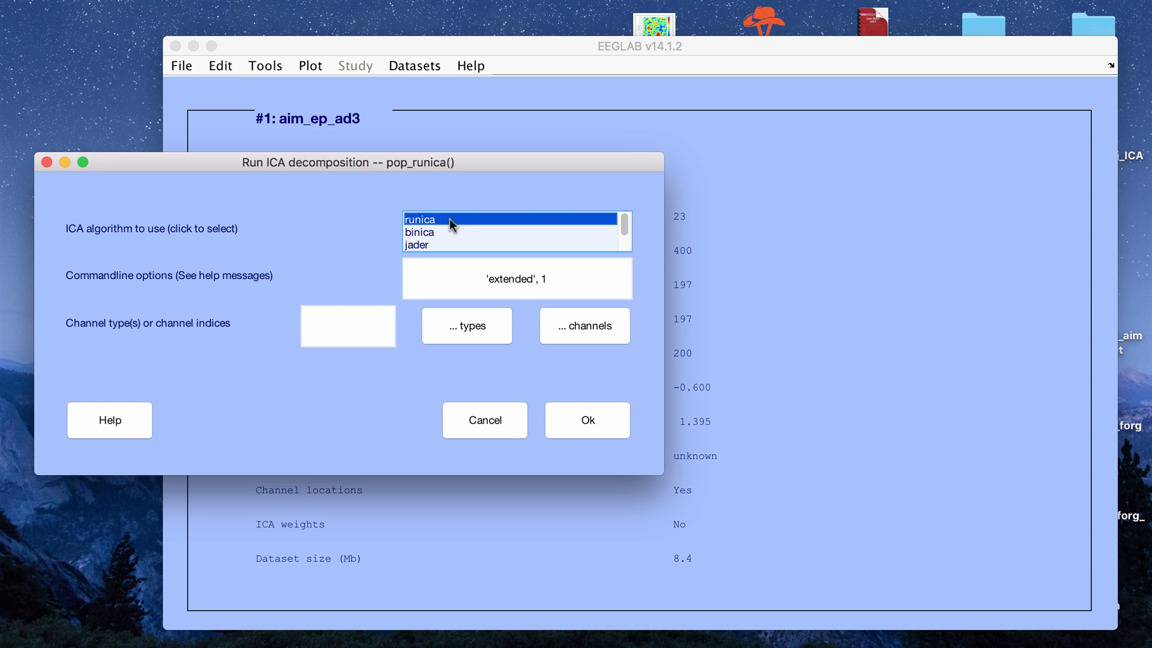
{"action": "left_click", "coordinate": [442, 232]}
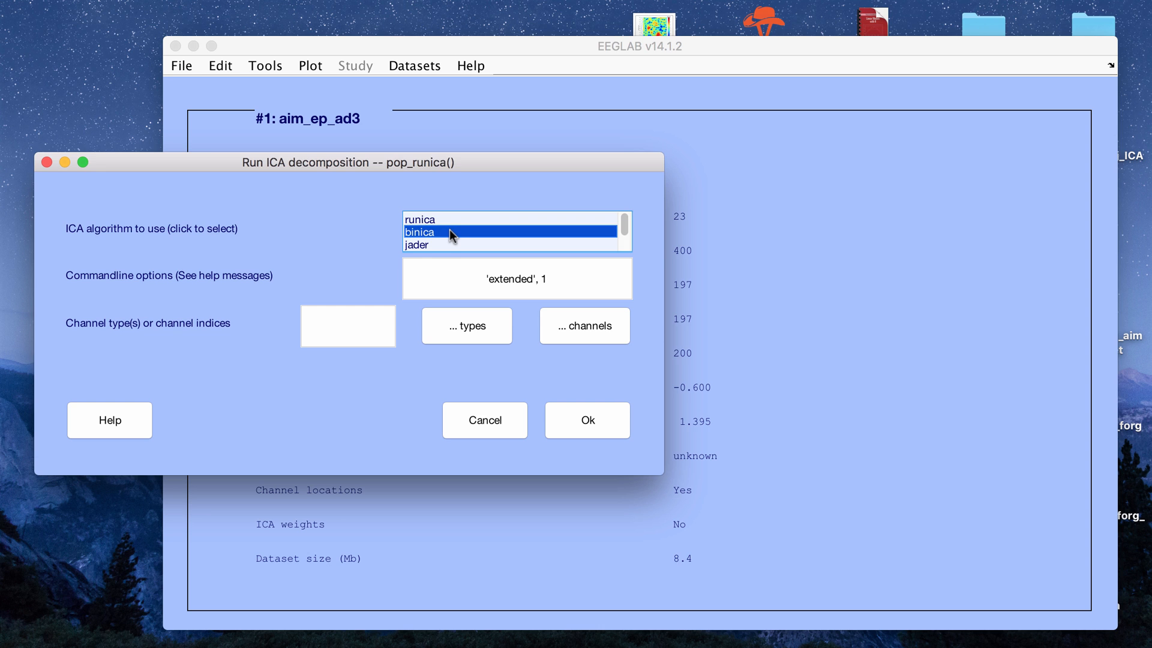
{"action": "scroll", "scroll_direction": "down", "scroll_amount": 3}
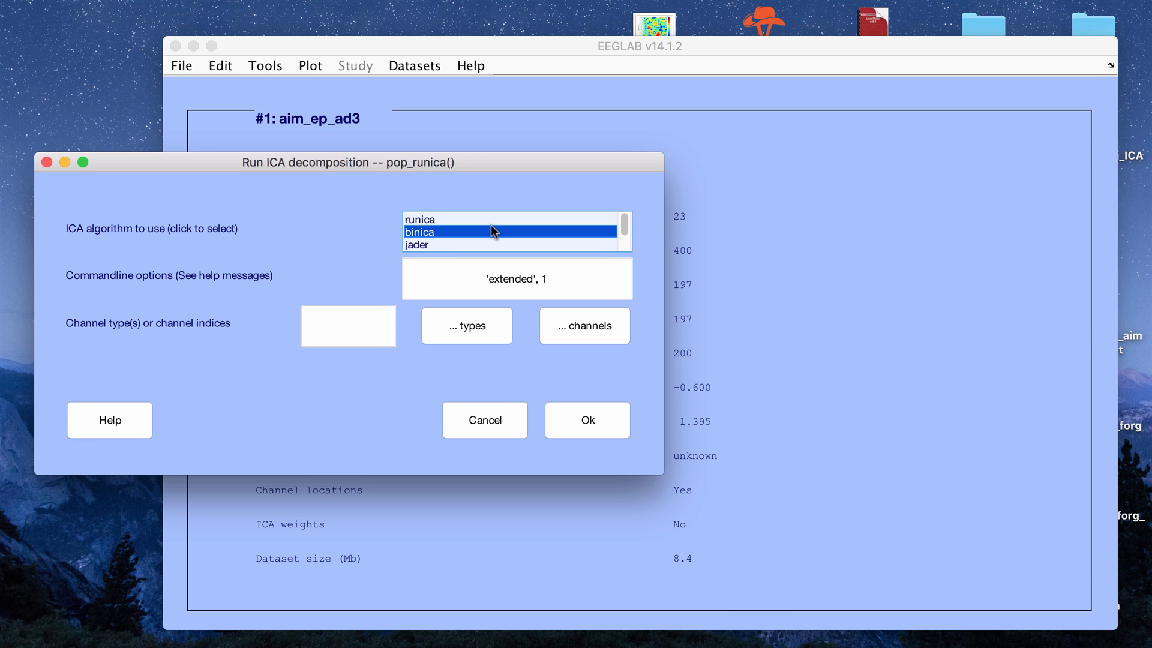
Settle on runica with 'extended', 1 and run the decomposition.
{"action": "left_click", "coordinate": [419, 219]}
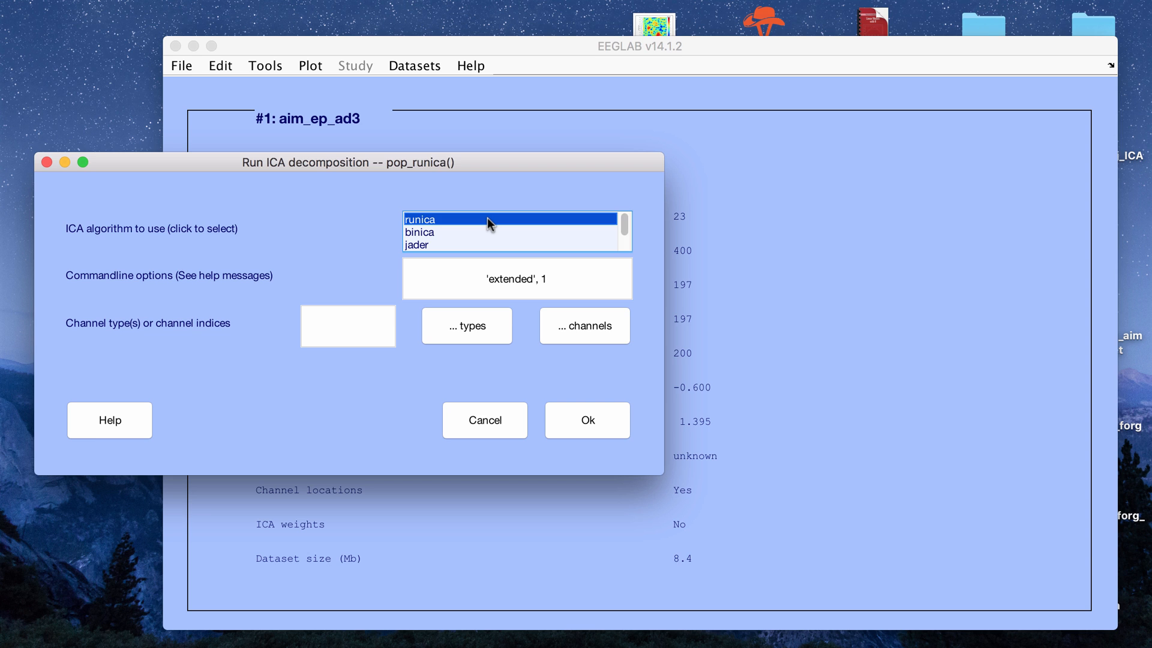
{"action": "left_click", "coordinate": [419, 232]}
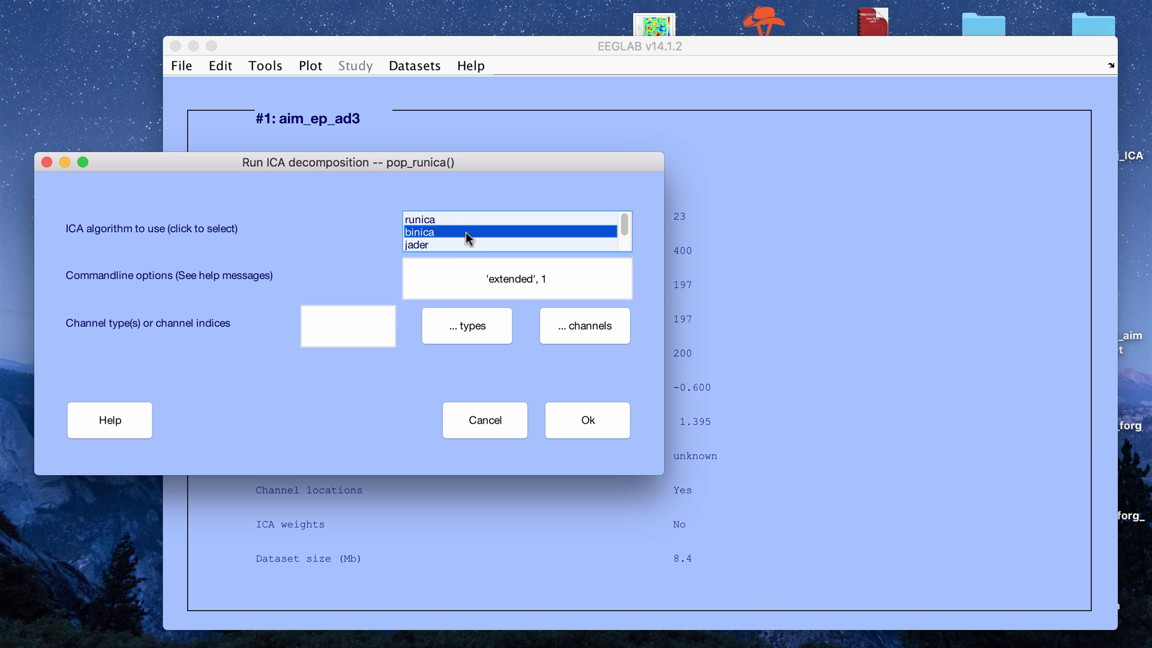
{"action": "left_click", "coordinate": [420, 219]}
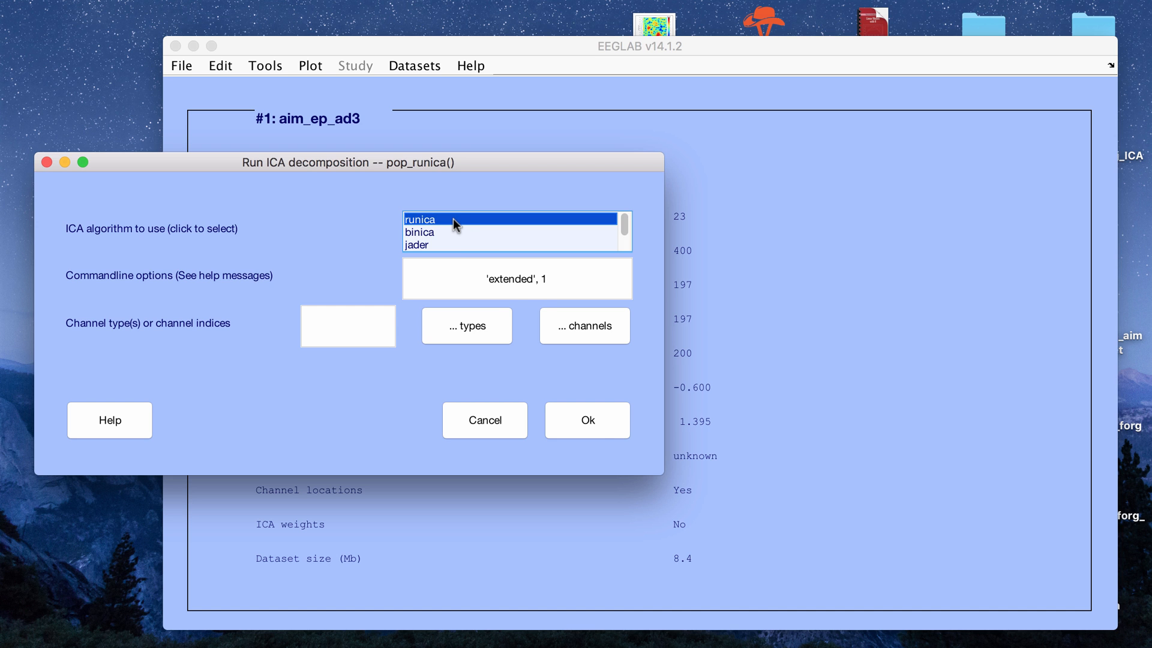
{"action": "left_click", "coordinate": [586, 420]}
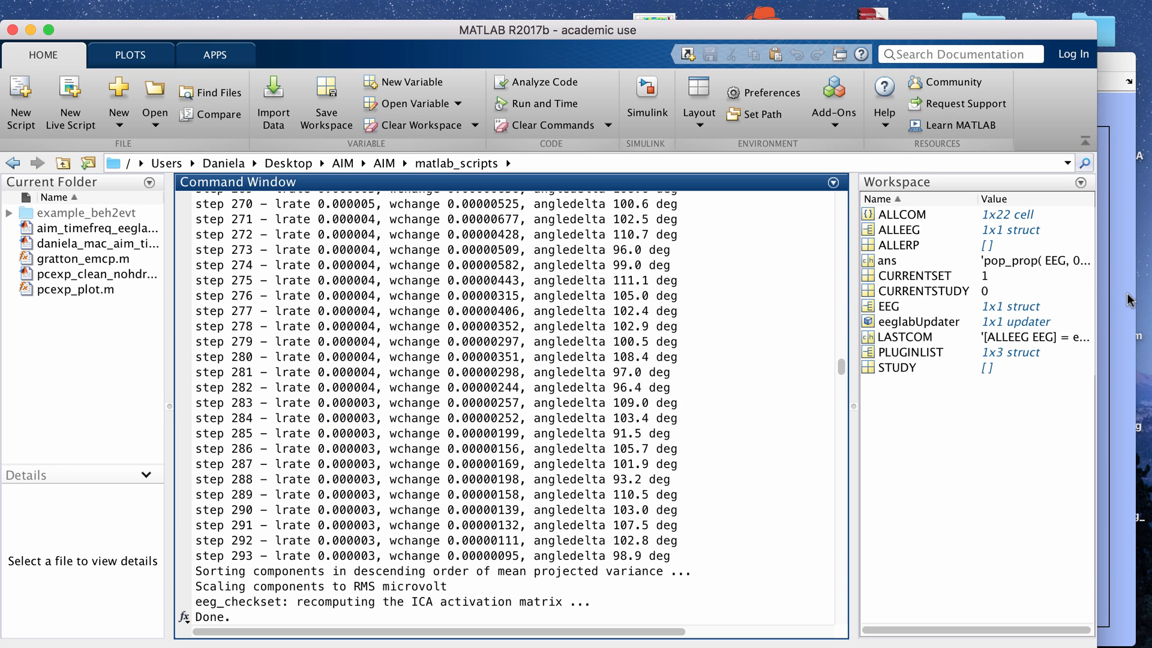
Return to the EEGLAB window once ICA weights are computed.
{"action": "left_click", "coordinate": [328, 81]}
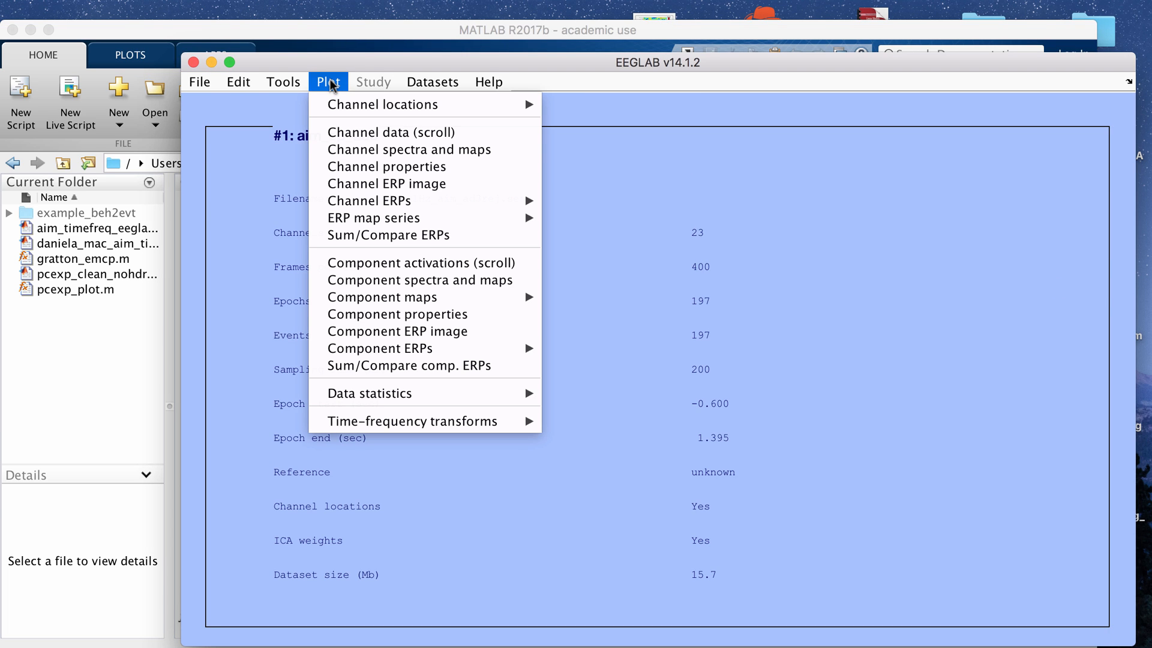
{"action": "mouse_move", "coordinate": [382, 104]}
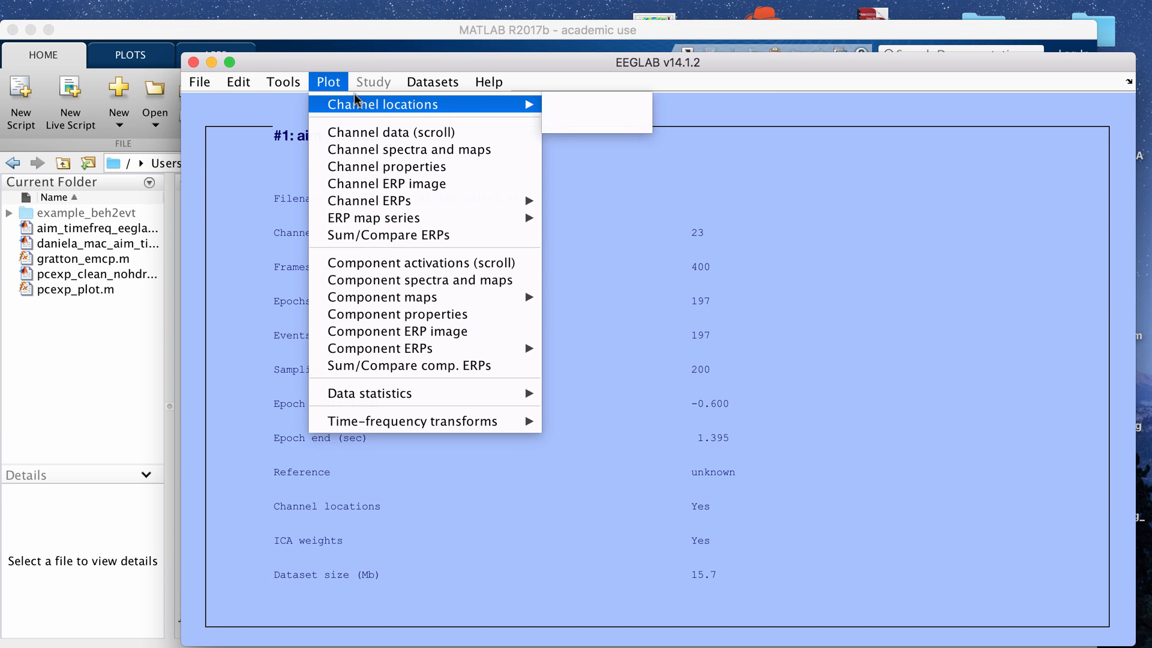
{"action": "mouse_move", "coordinate": [421, 263]}
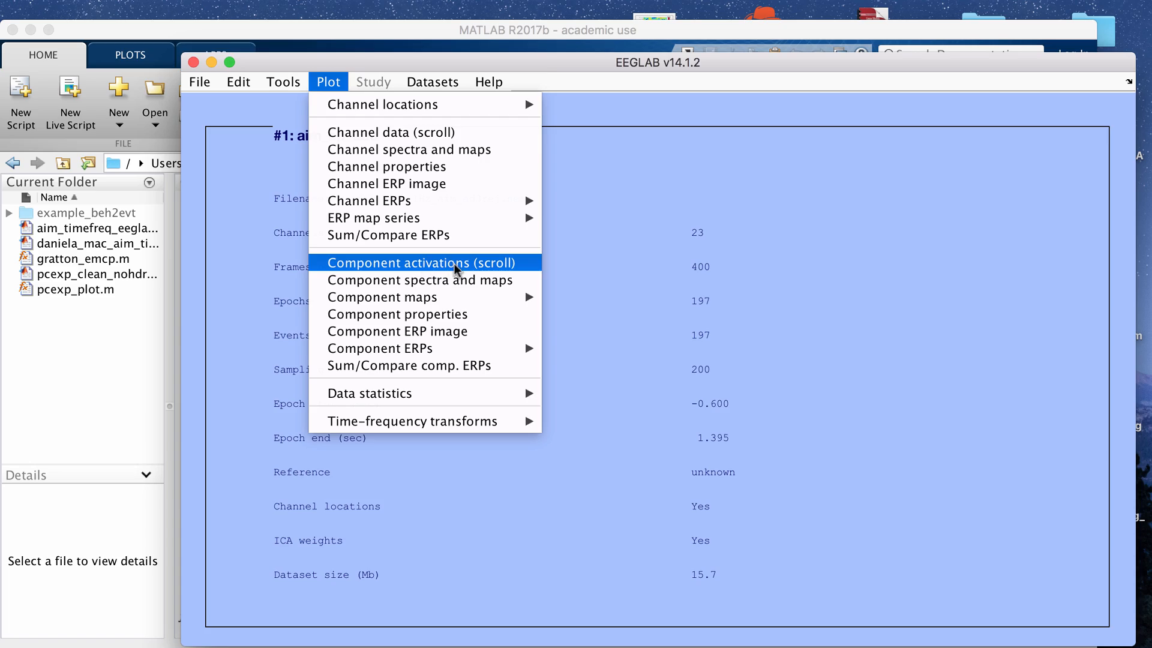
Scroll through the ICA component activities across epochs, then close the viewer.
{"action": "left_click", "coordinate": [422, 263]}
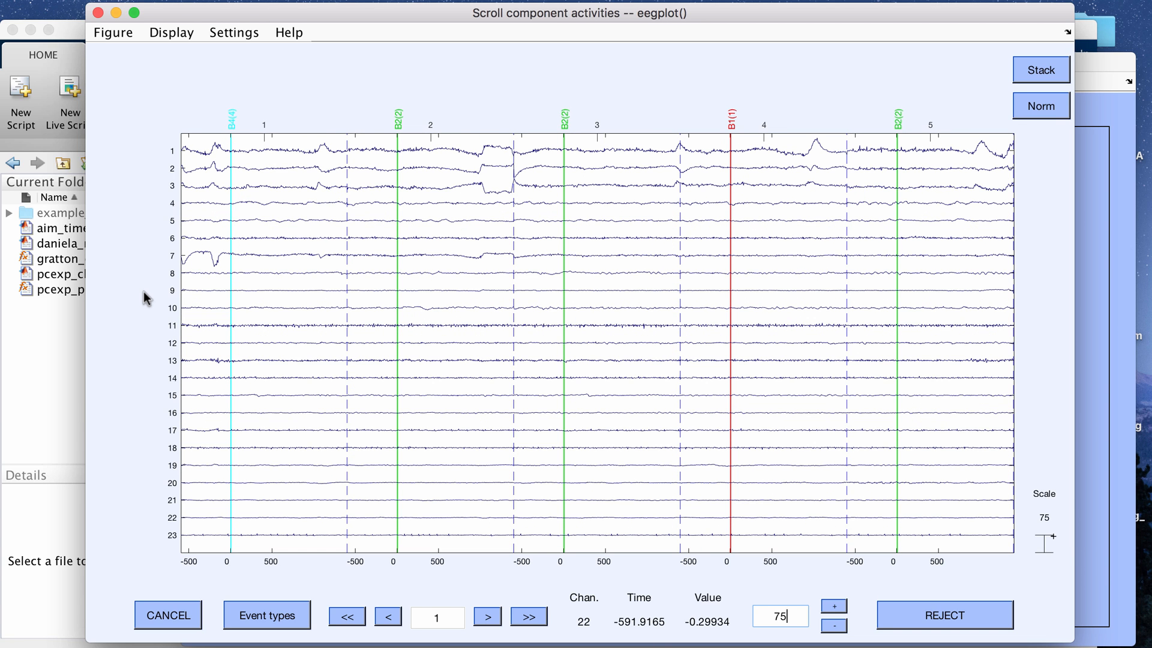
{"action": "mouse_move", "coordinate": [189, 547]}
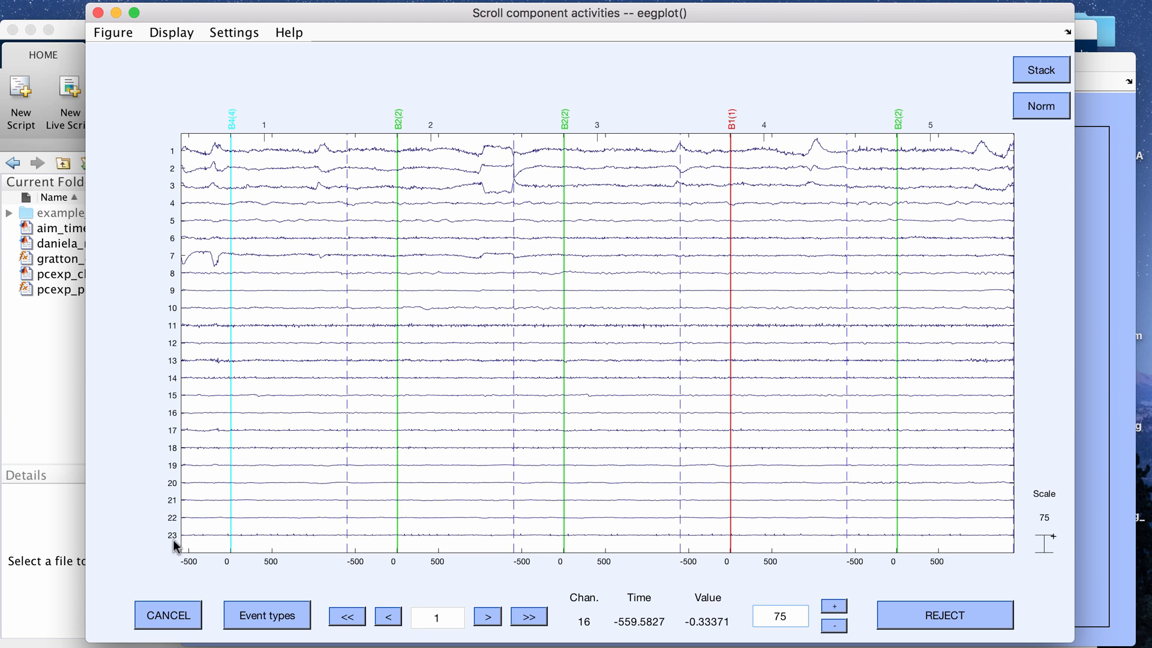
{"action": "mouse_move", "coordinate": [336, 172]}
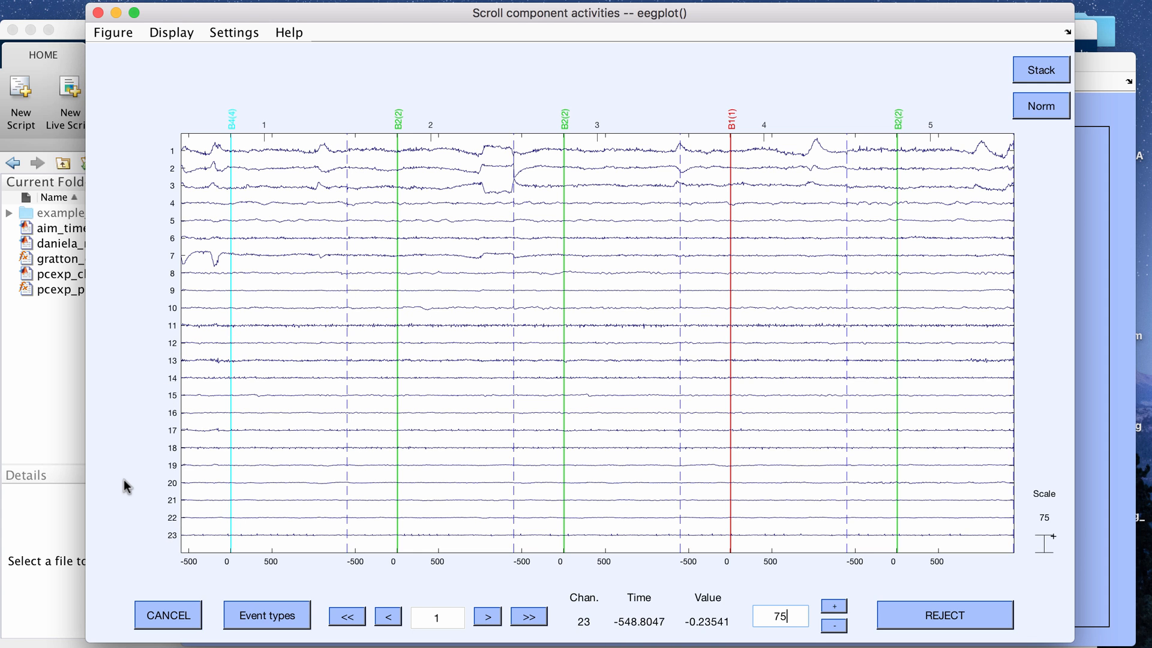
{"action": "mouse_move", "coordinate": [176, 158]}
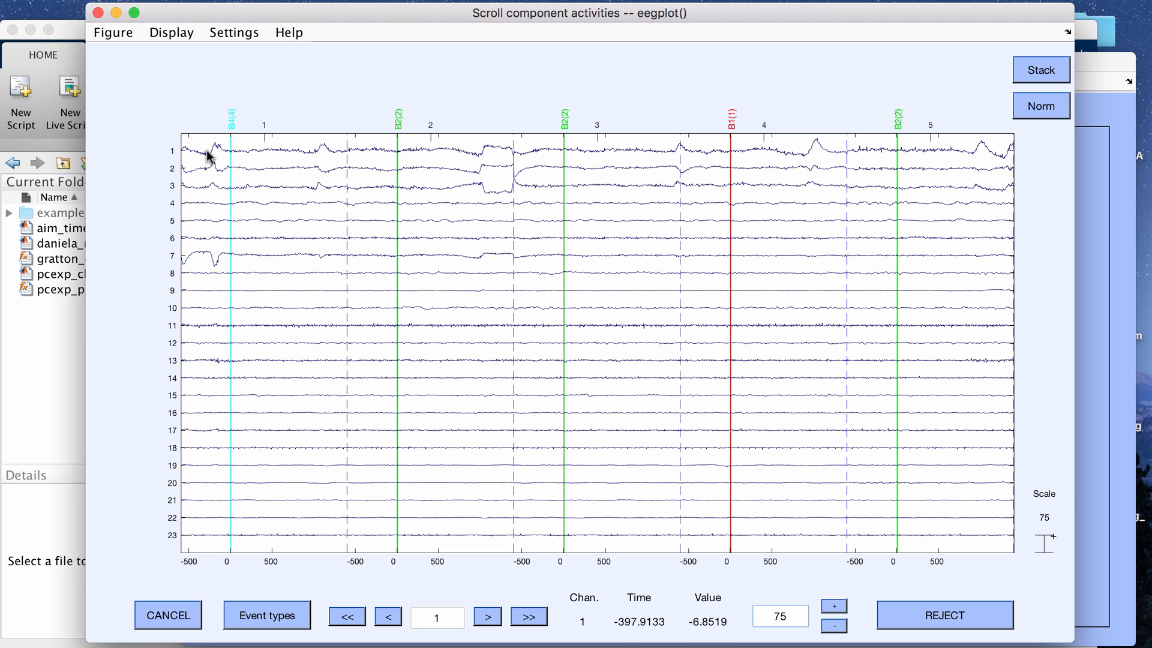
{"action": "mouse_move", "coordinate": [185, 202]}
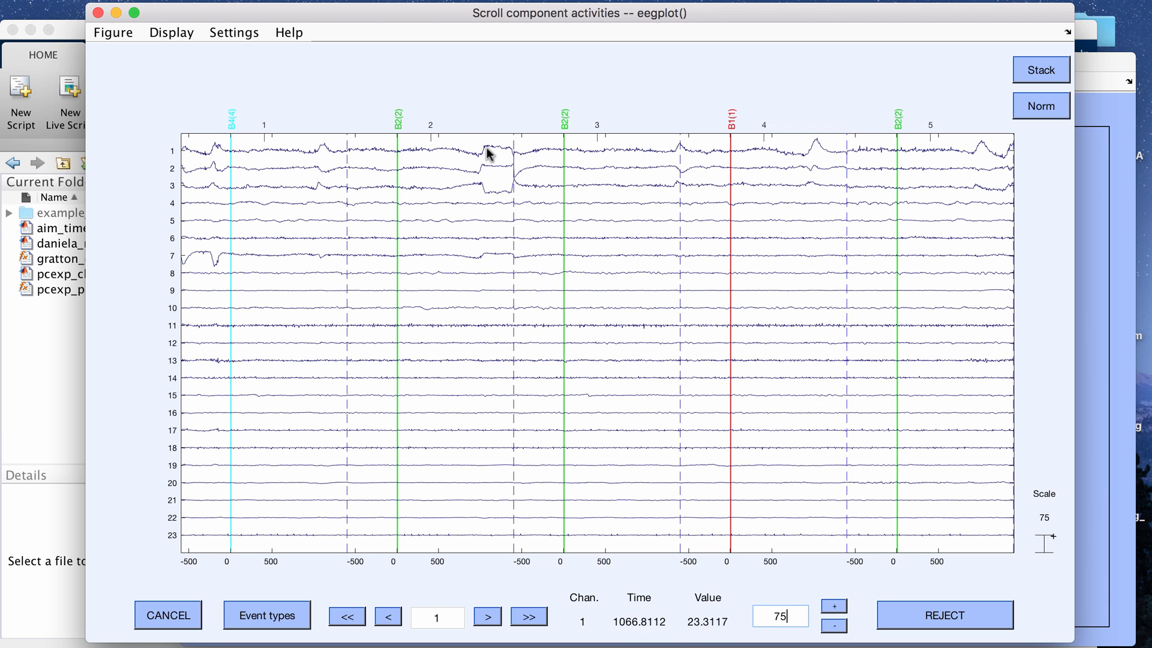
{"action": "mouse_move", "coordinate": [360, 162]}
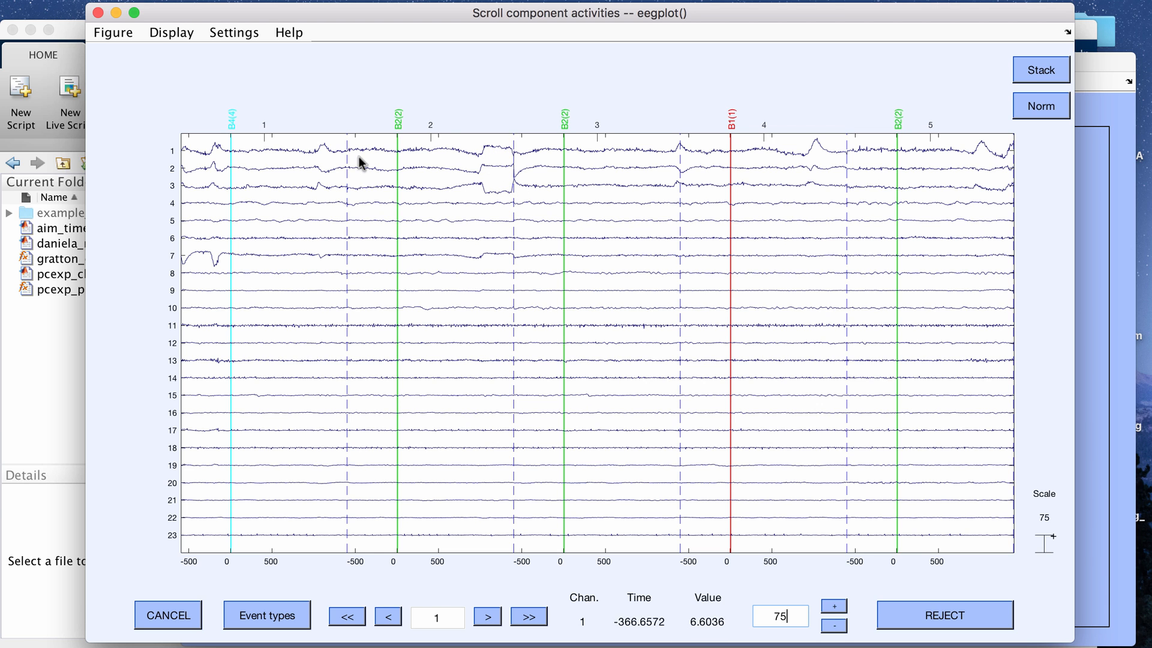
{"action": "left_click", "coordinate": [577, 169]}
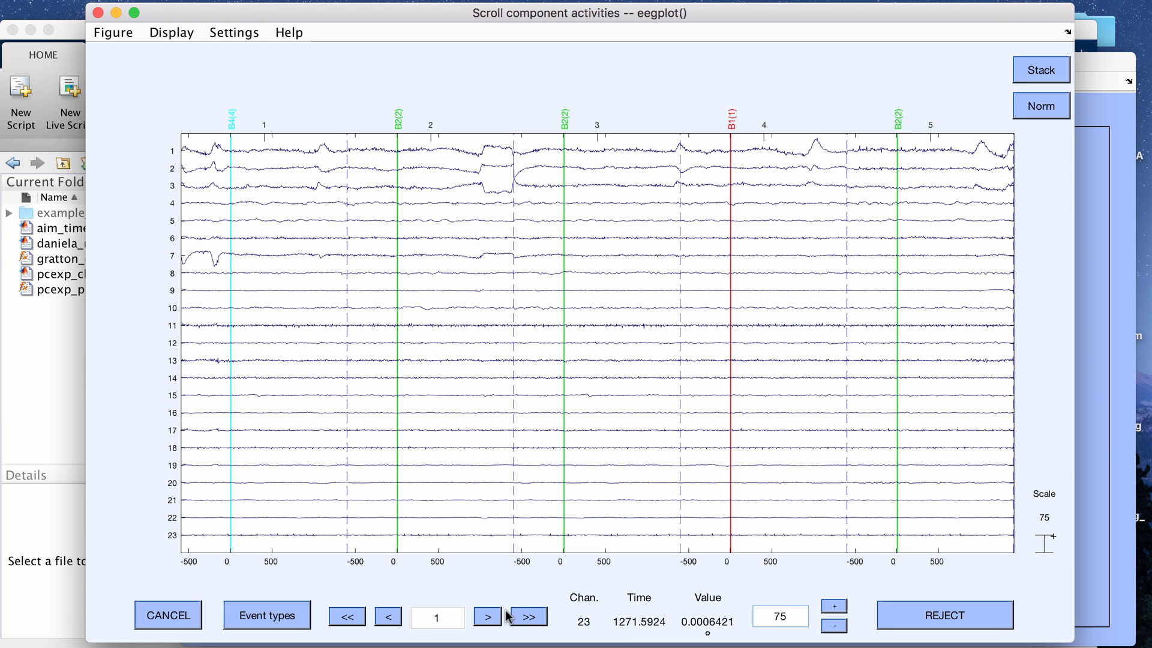
{"action": "left_click", "coordinate": [487, 616]}
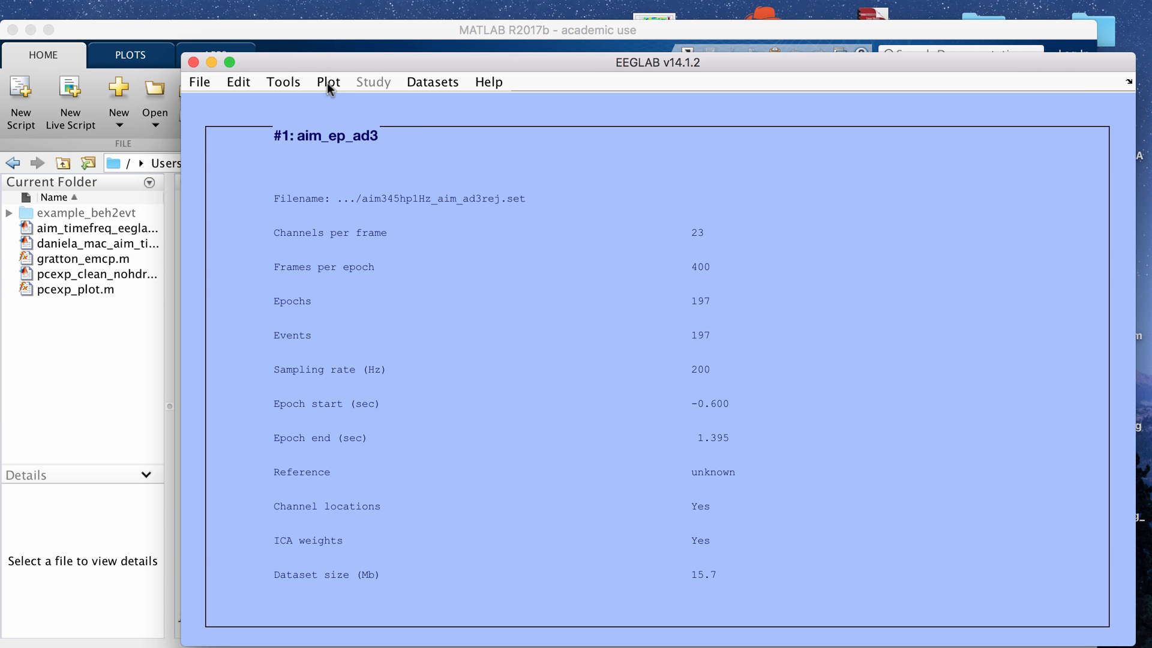
Plot scalp maps for components 1:23 via Reject components by map.
{"action": "left_click", "coordinate": [283, 81]}
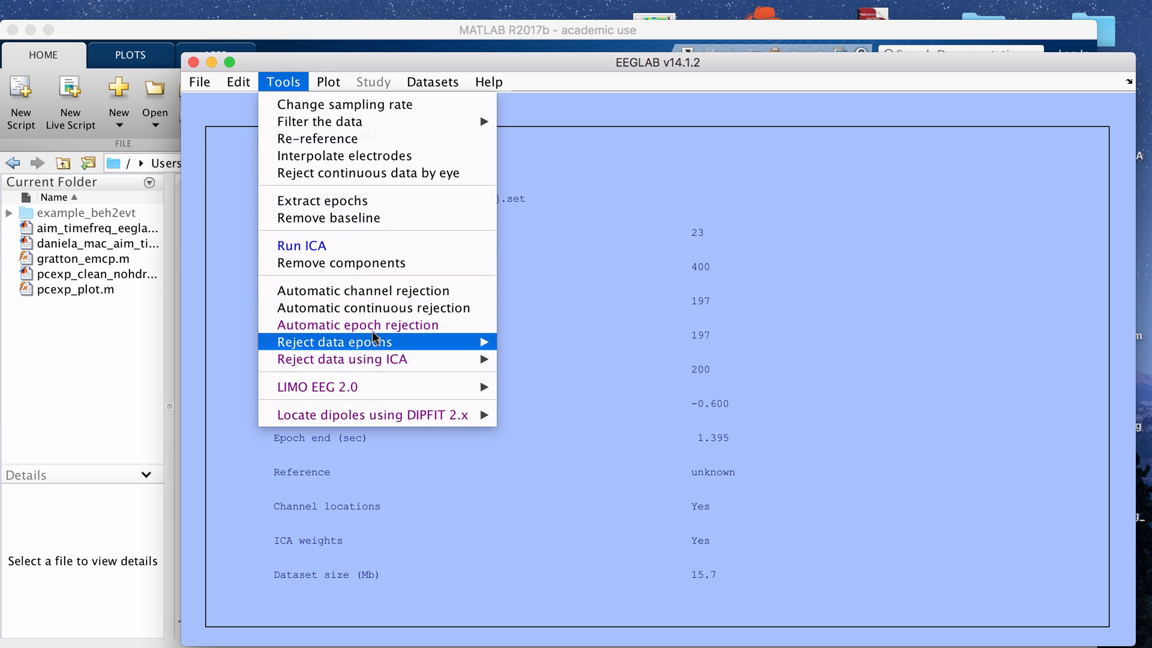
{"action": "mouse_move", "coordinate": [341, 360]}
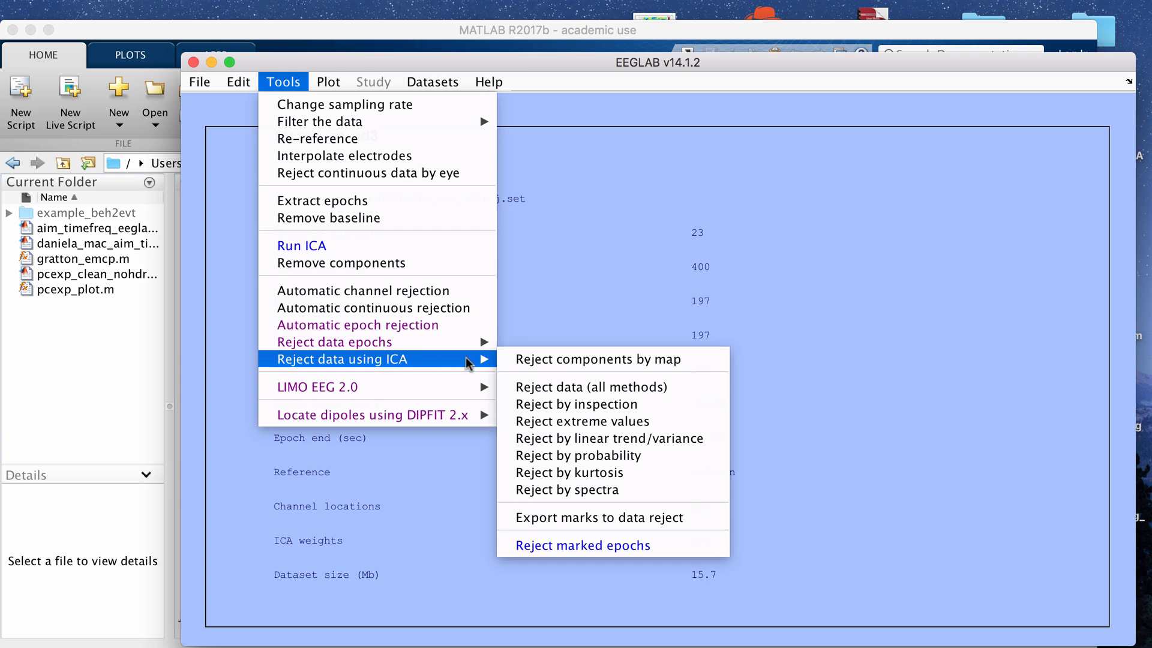
{"action": "mouse_move", "coordinate": [588, 366]}
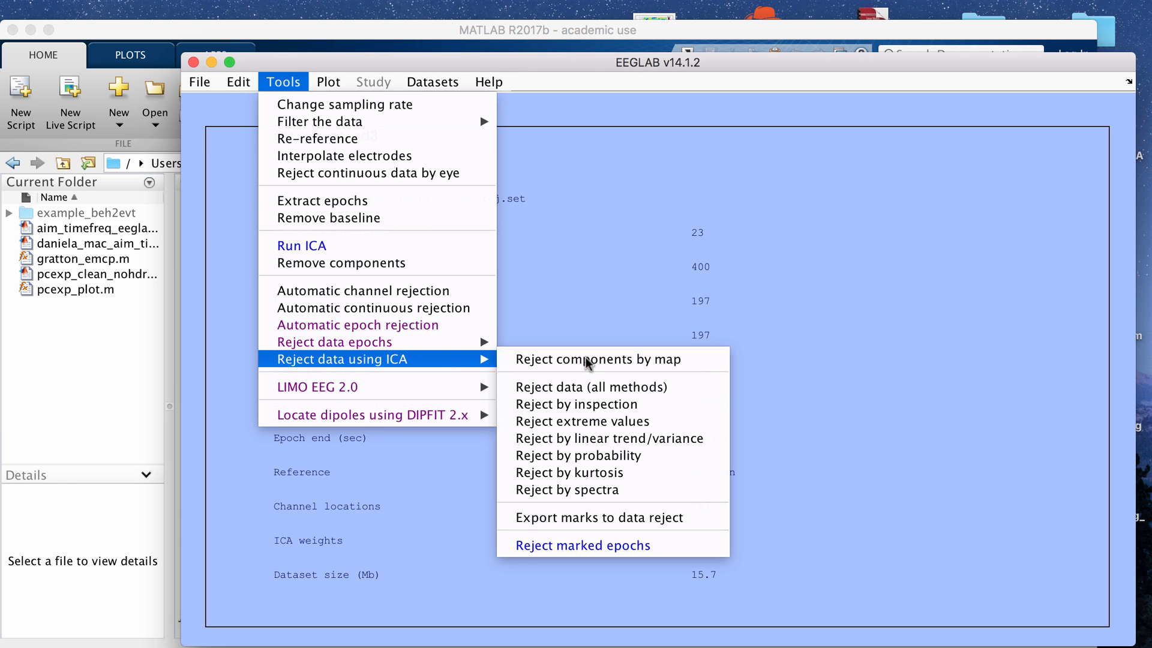
{"action": "left_click", "coordinate": [596, 359]}
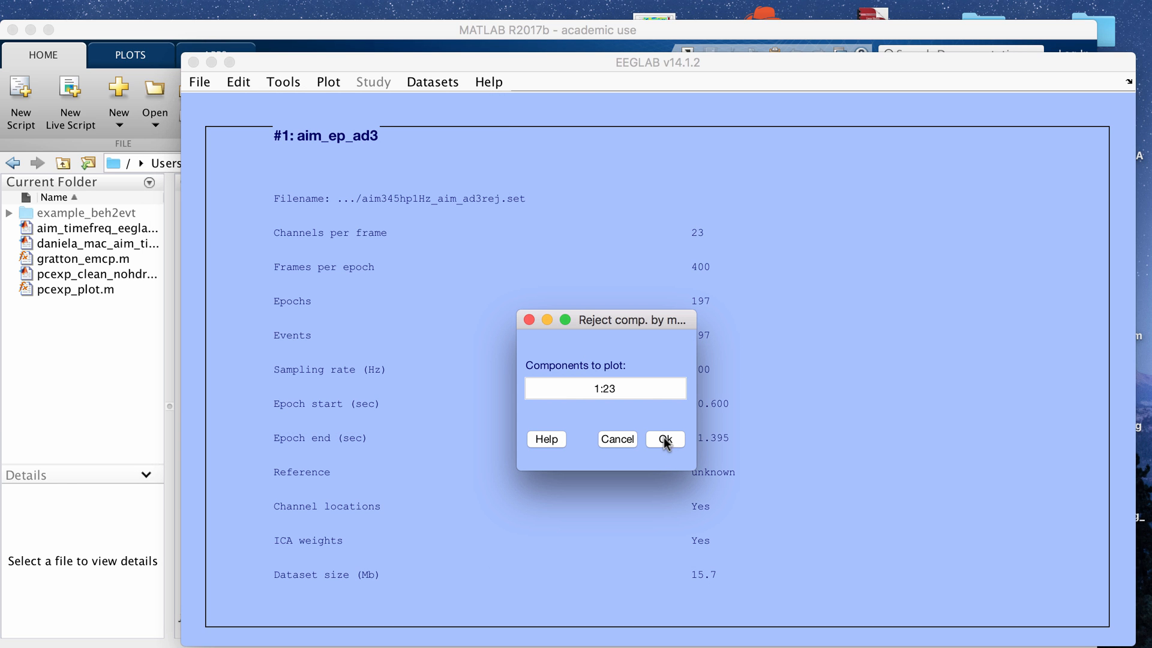
{"action": "left_click", "coordinate": [664, 438]}
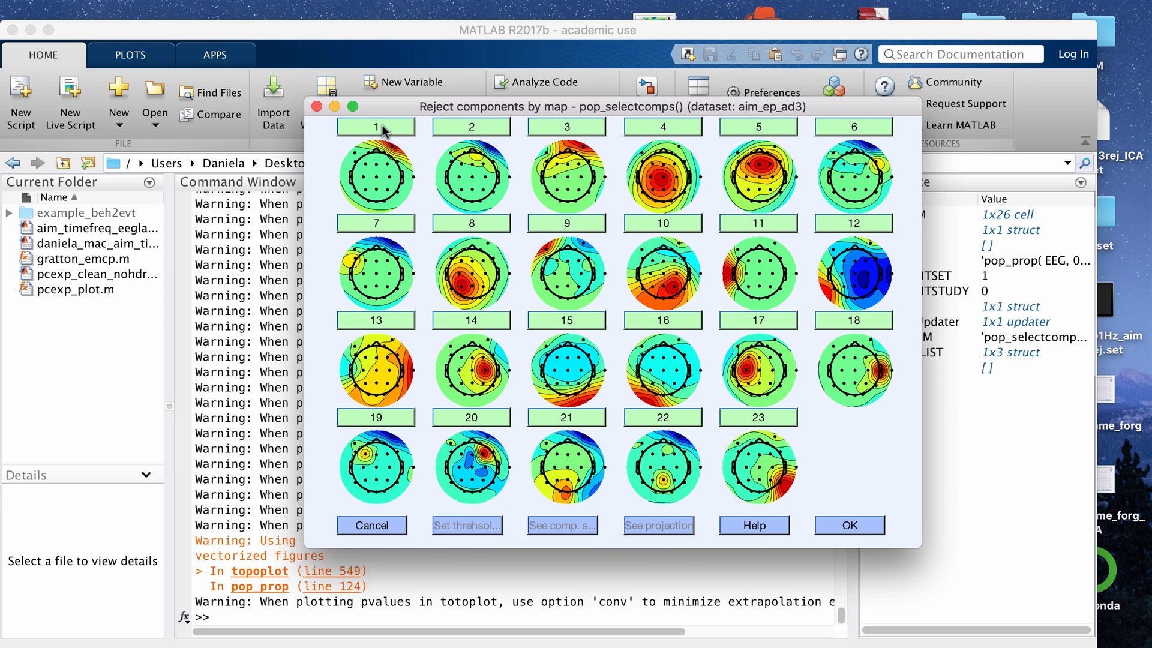
Review component 1's properties and mark it REJECT.
{"action": "left_click", "coordinate": [375, 126]}
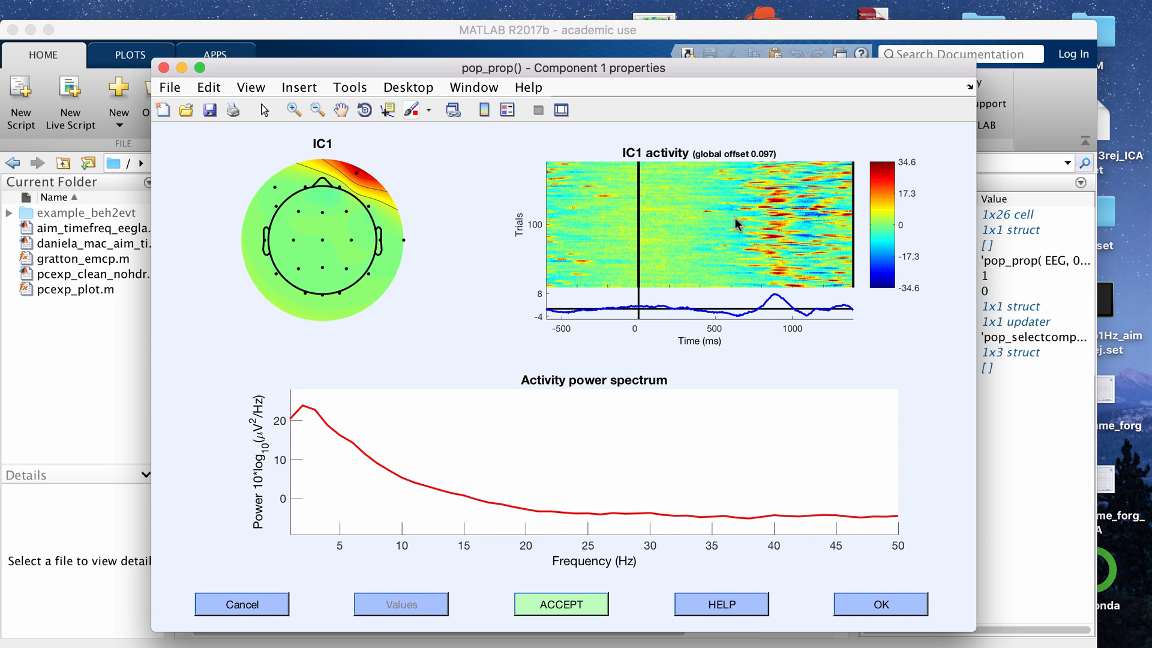
{"action": "mouse_move", "coordinate": [690, 302]}
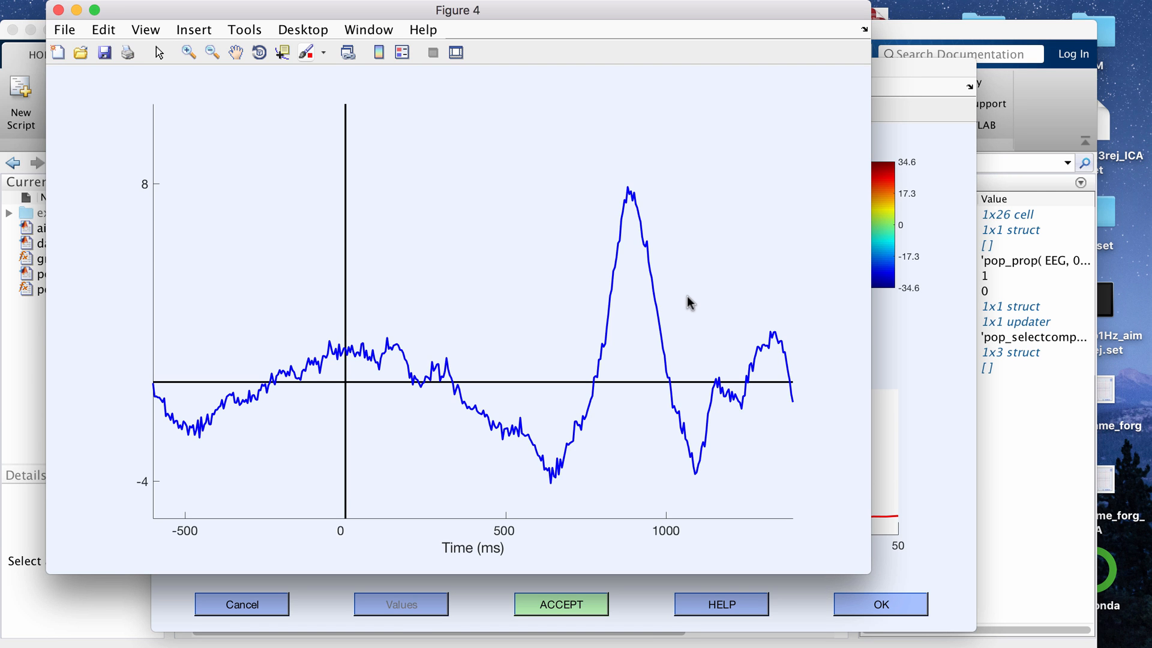
{"action": "mouse_move", "coordinate": [757, 452]}
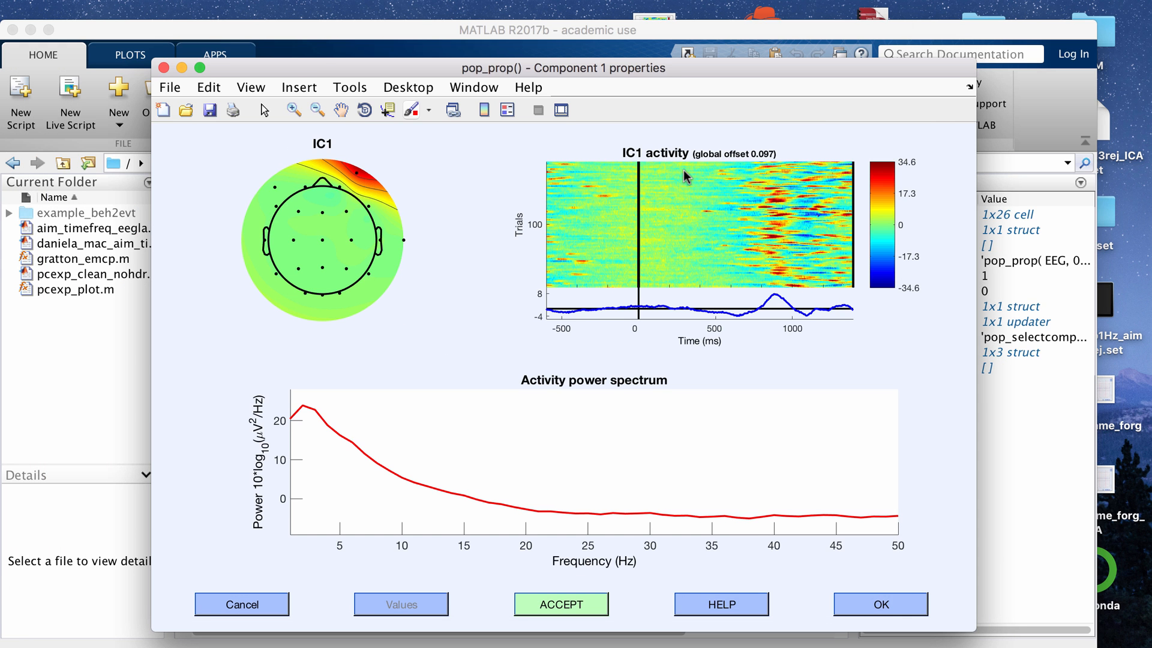
{"action": "mouse_move", "coordinate": [289, 426]}
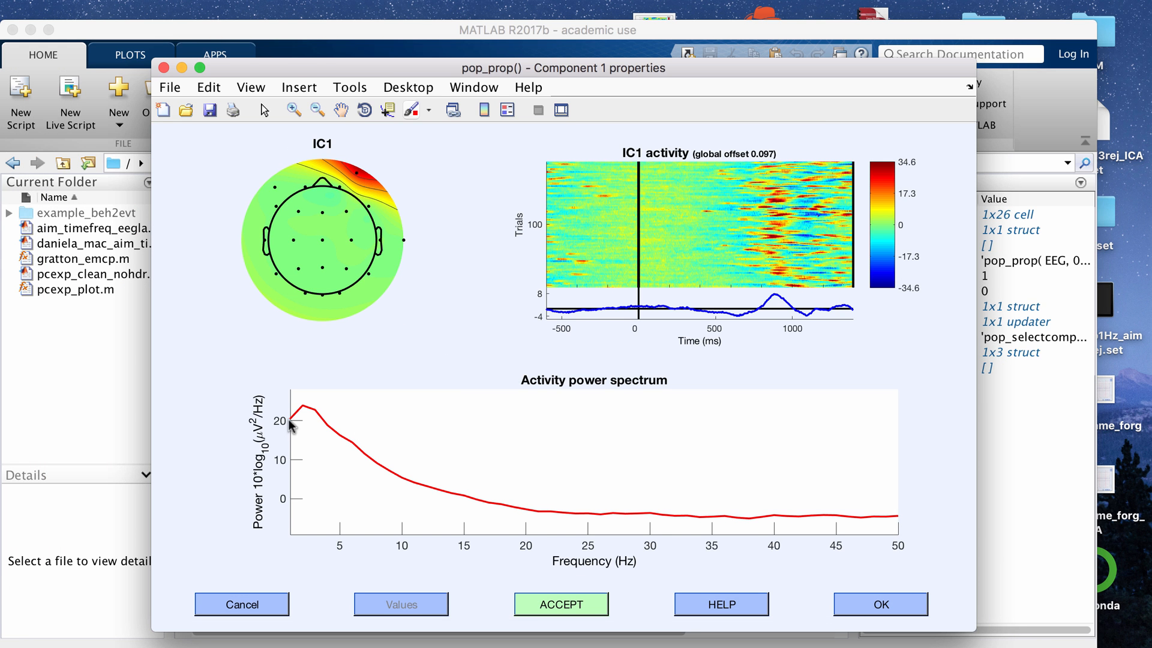
{"action": "mouse_move", "coordinate": [733, 475]}
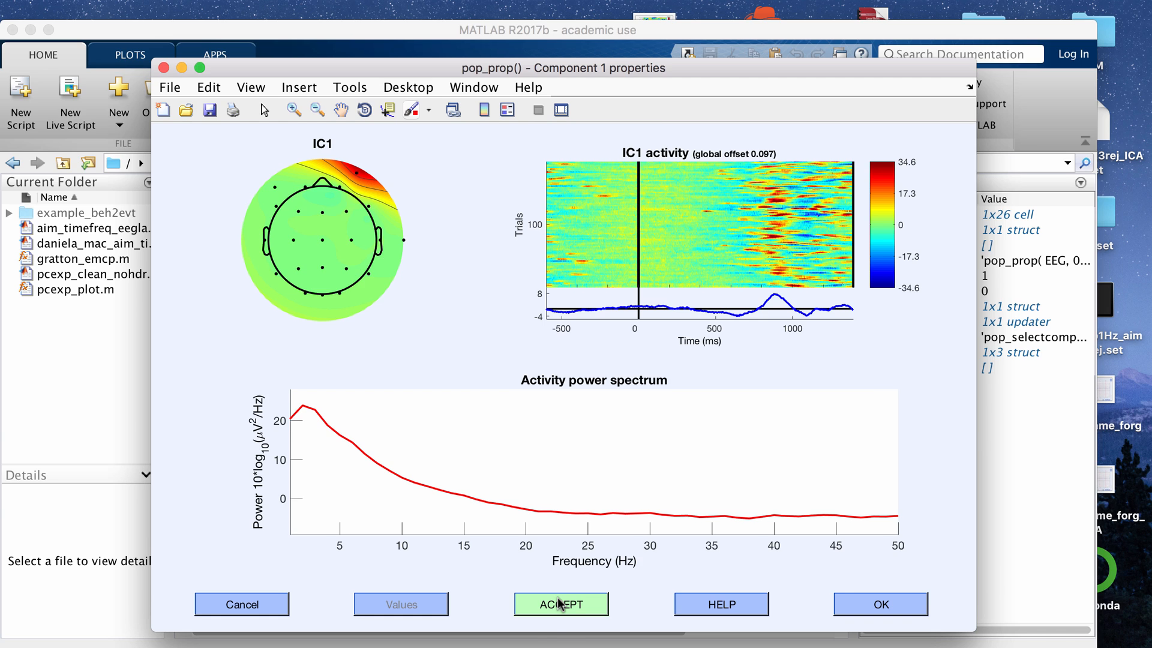
{"action": "left_click", "coordinate": [560, 604]}
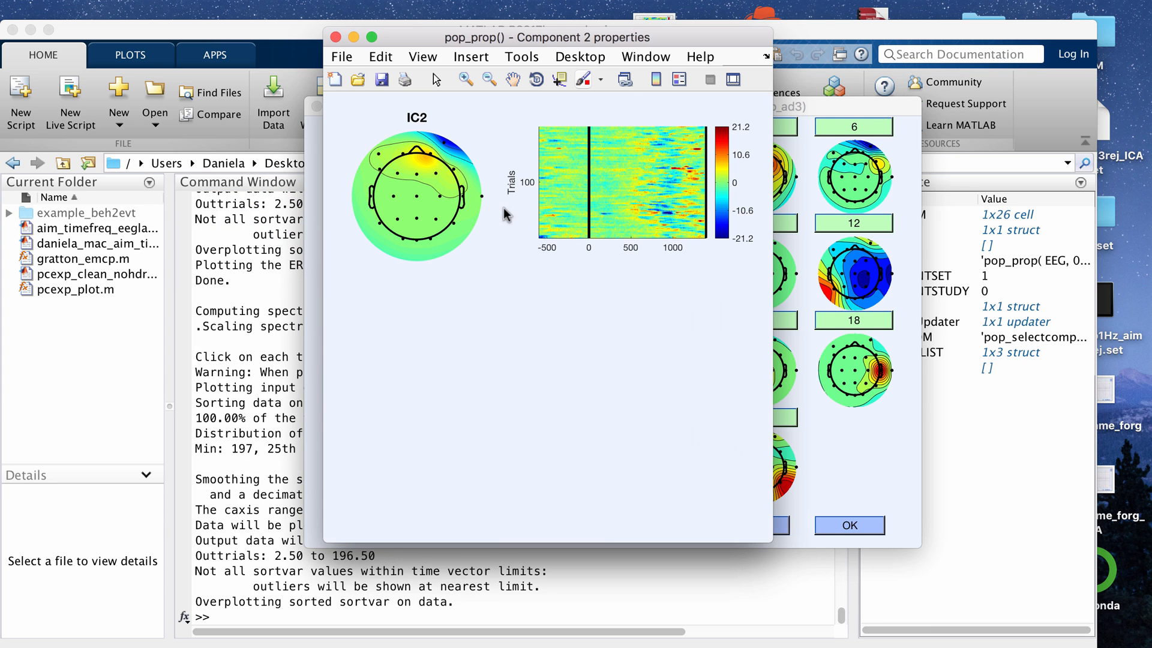
Mark components 2 and 3 as REJECT and confirm.
{"action": "left_click", "coordinate": [847, 524]}
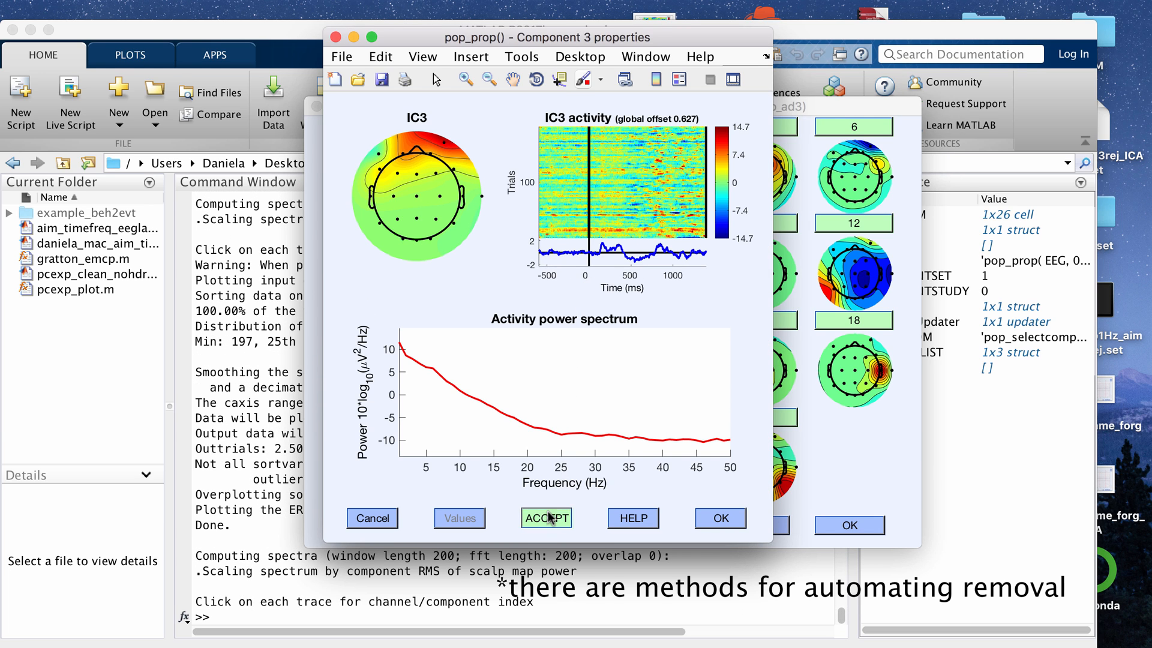
{"action": "left_click", "coordinate": [546, 517]}
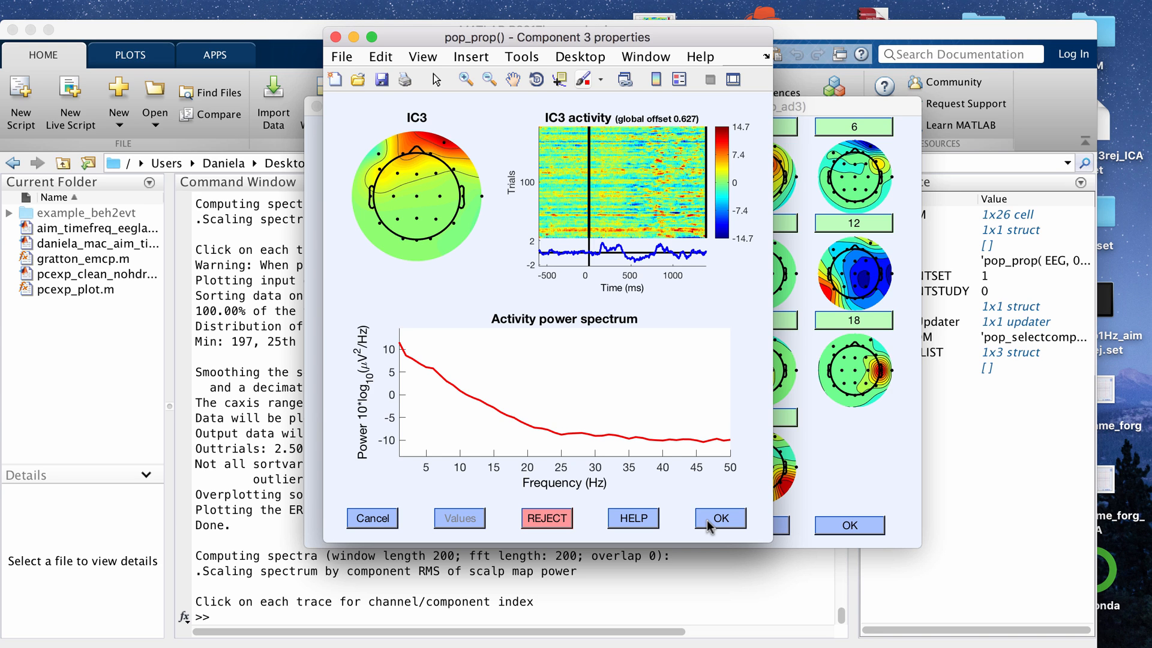
{"action": "left_click", "coordinate": [719, 517]}
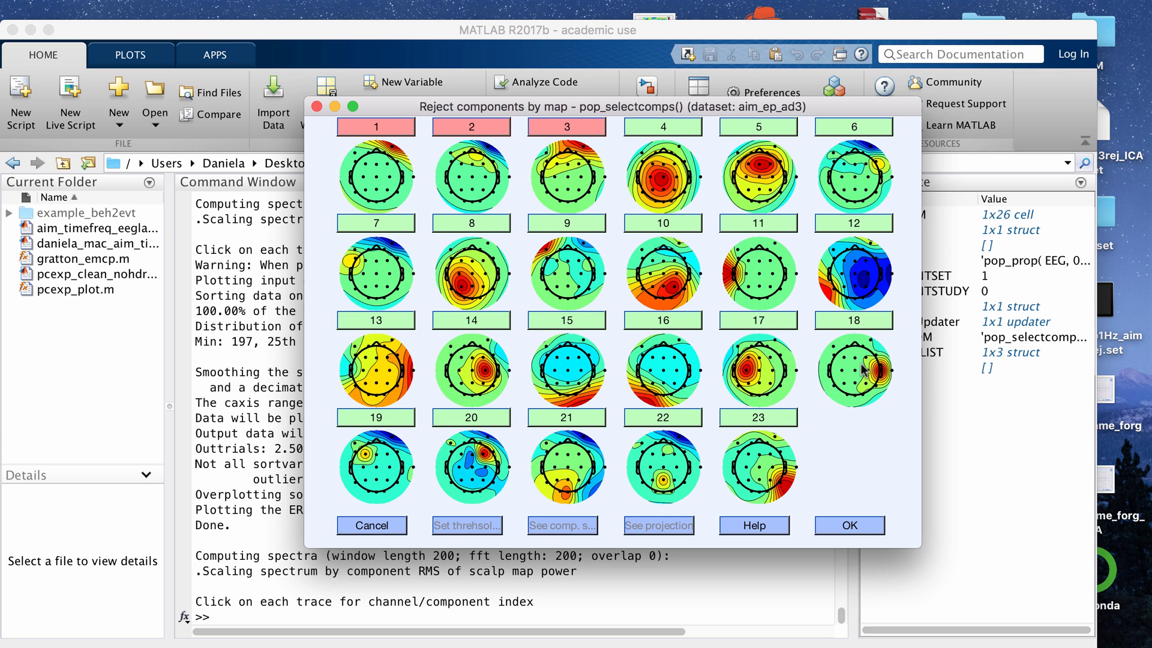
{"action": "mouse_move", "coordinate": [867, 374]}
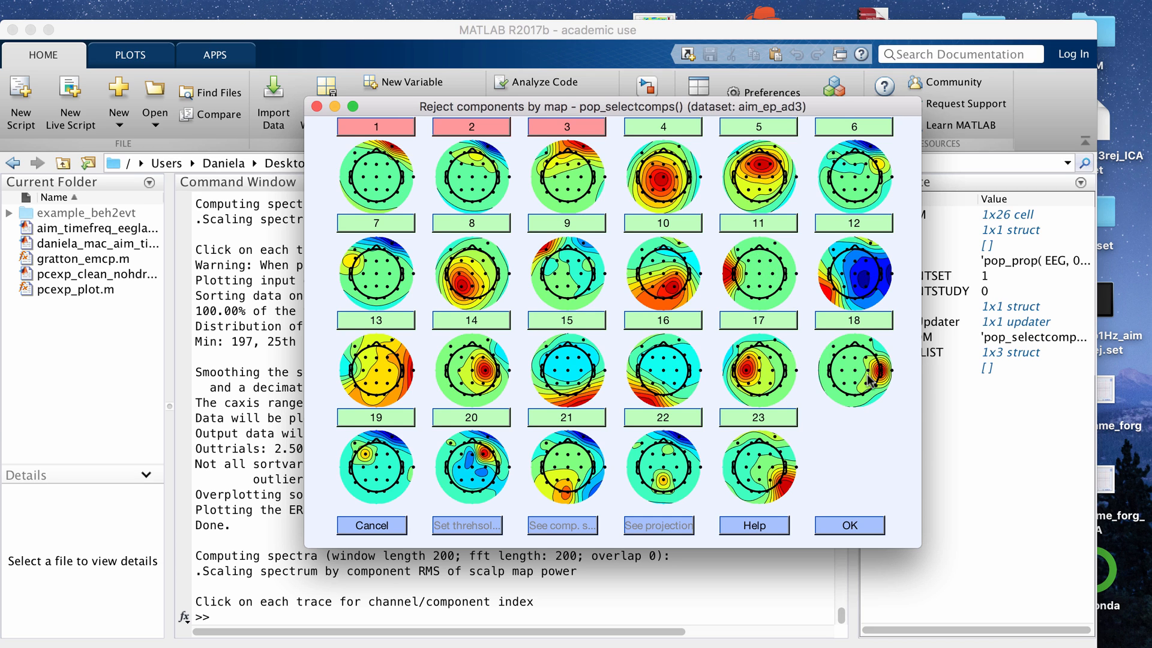
{"action": "mouse_move", "coordinate": [838, 389]}
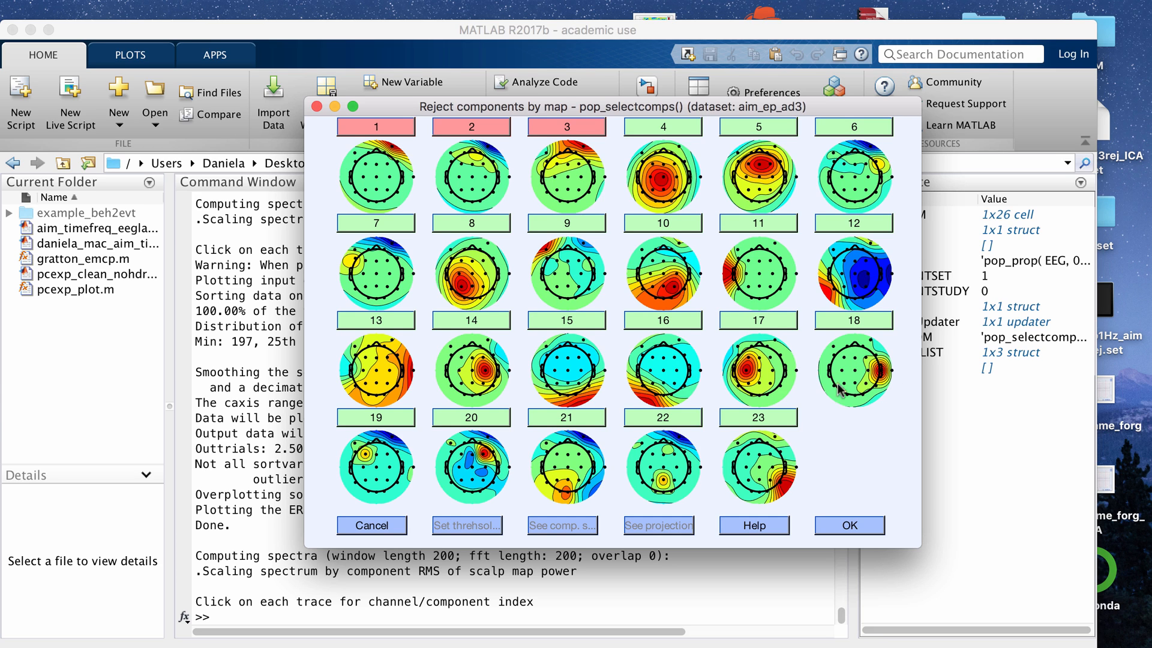
{"action": "mouse_move", "coordinate": [733, 283]}
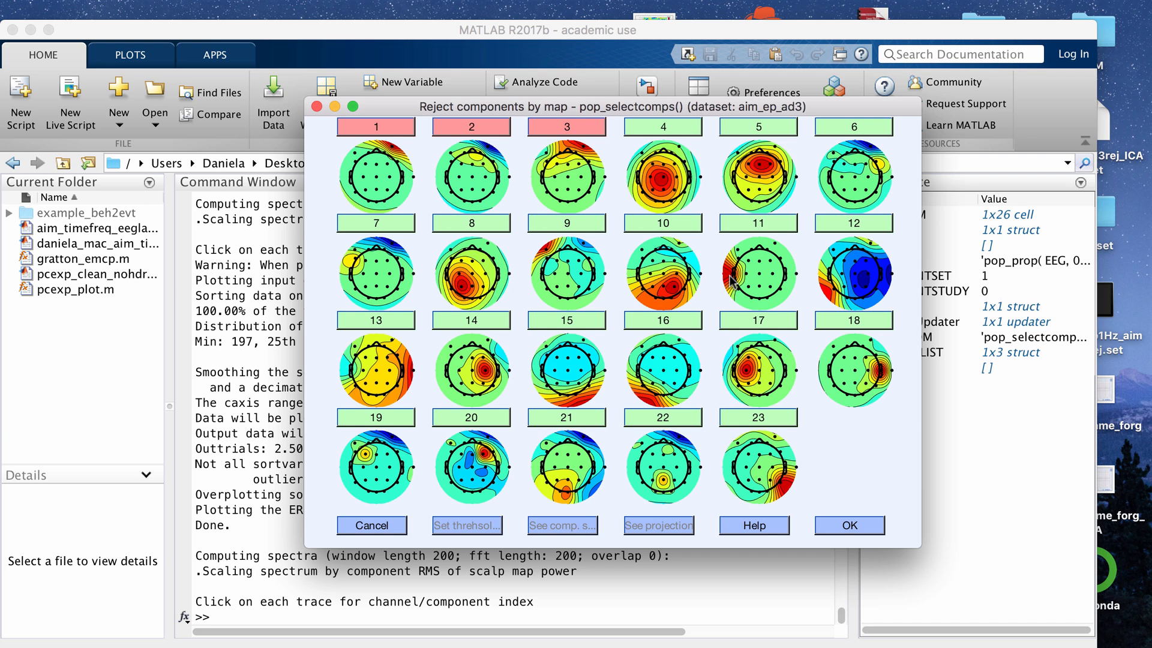
{"action": "mouse_move", "coordinate": [758, 229]}
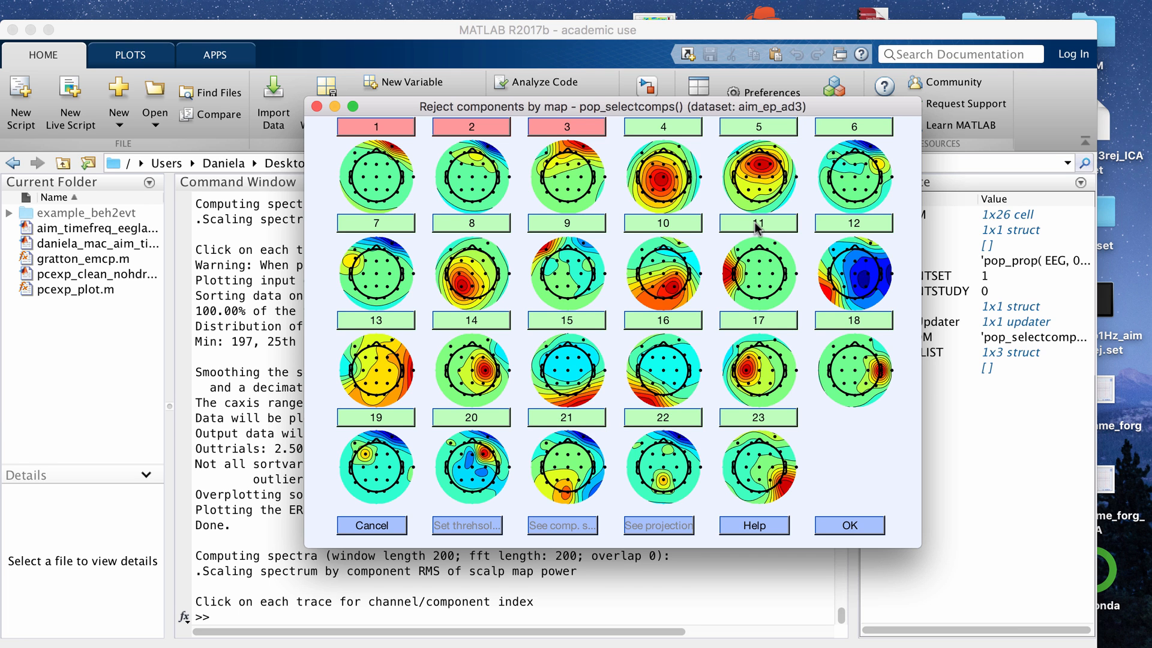
Review component 11's properties, mark it REJECT, and apply the rejection flags.
{"action": "left_click", "coordinate": [757, 222]}
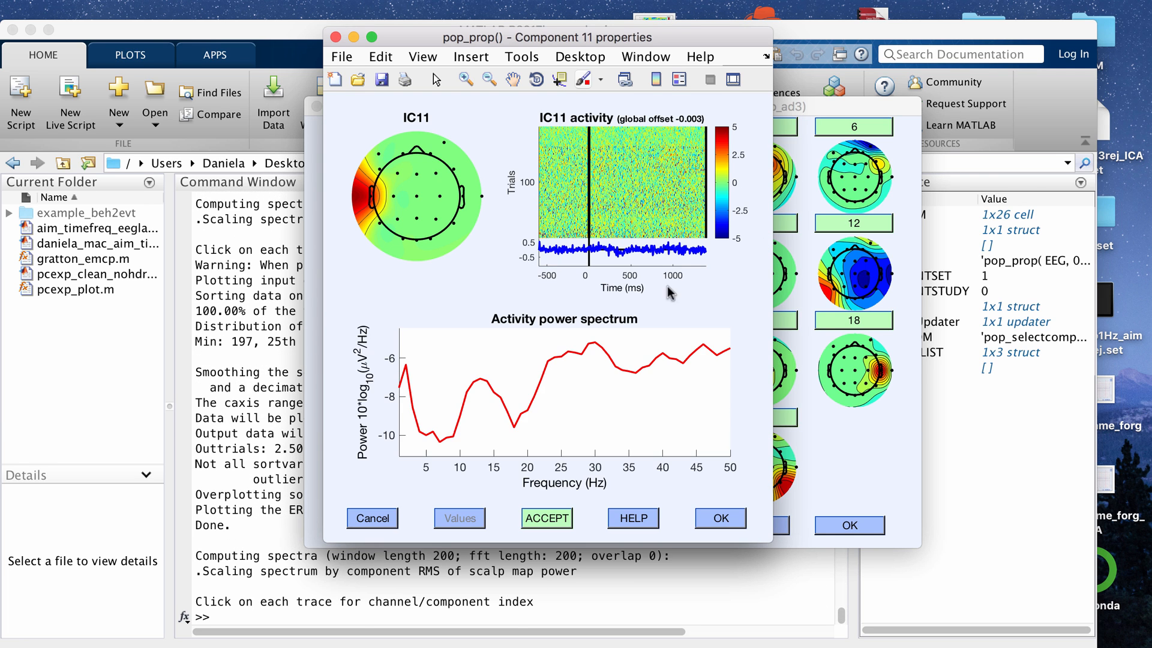
{"action": "mouse_move", "coordinate": [646, 412]}
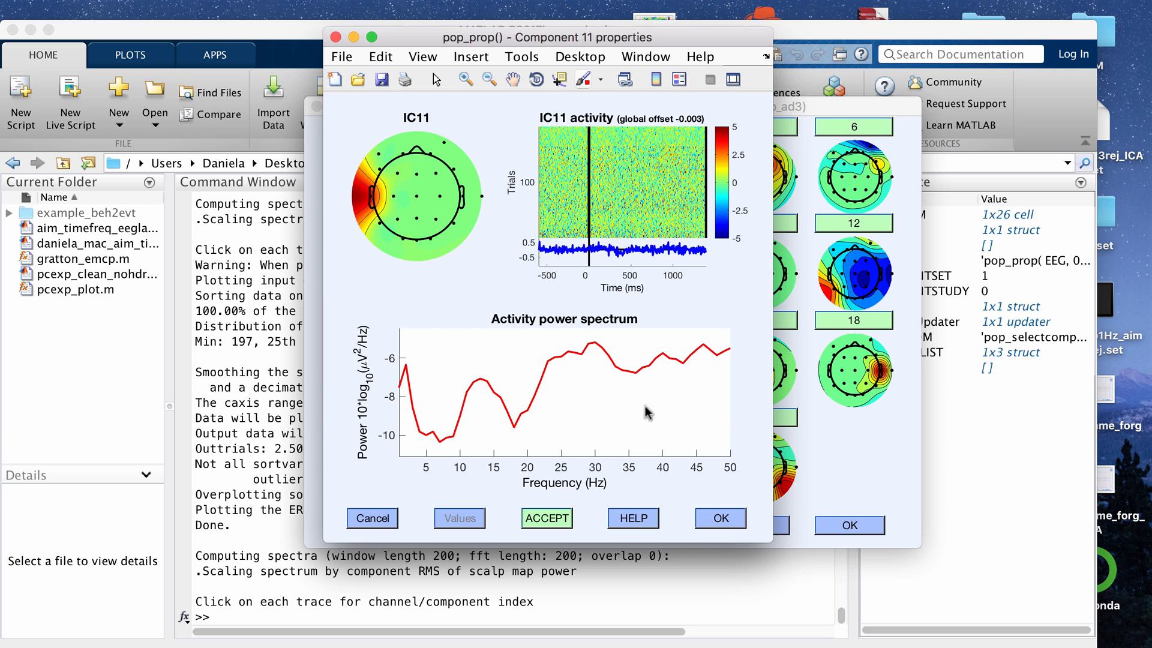
{"action": "mouse_move", "coordinate": [546, 285]}
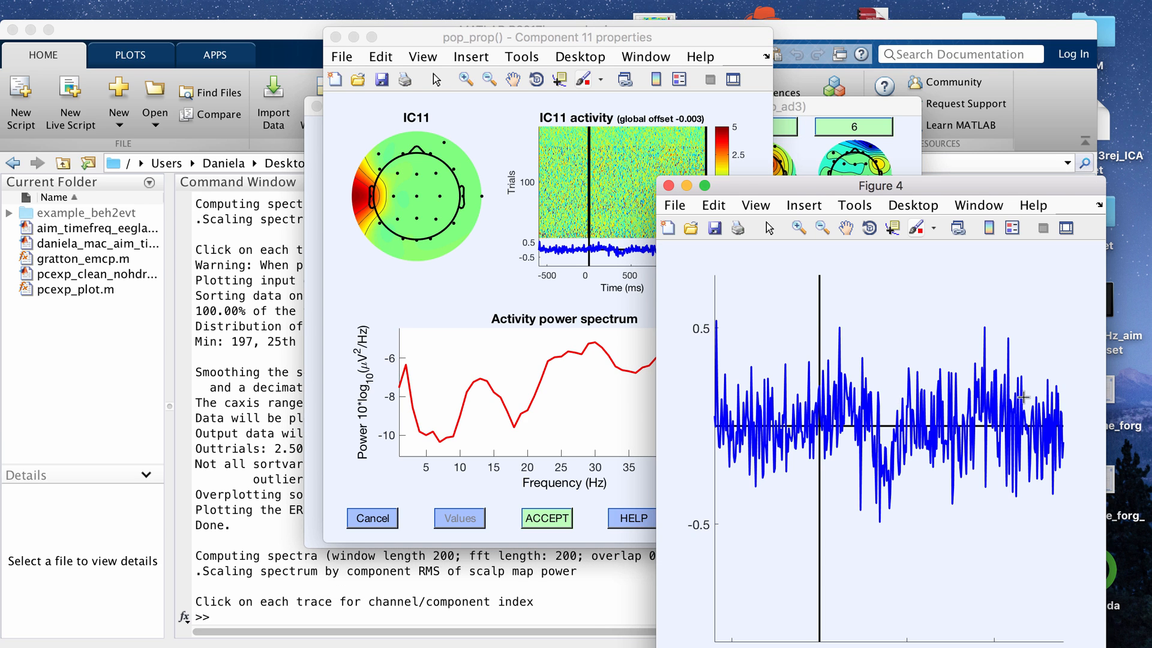
{"action": "left_click_drag", "start_coordinate": [880, 186], "coordinate": [893, 176]}
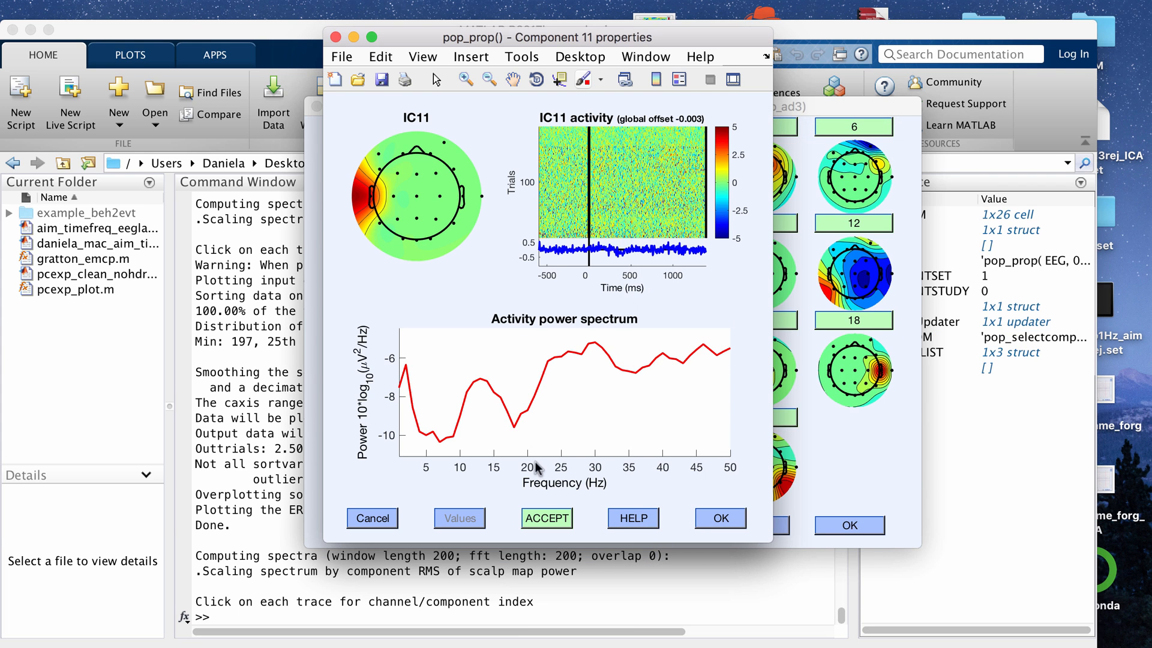
{"action": "left_click", "coordinate": [719, 518]}
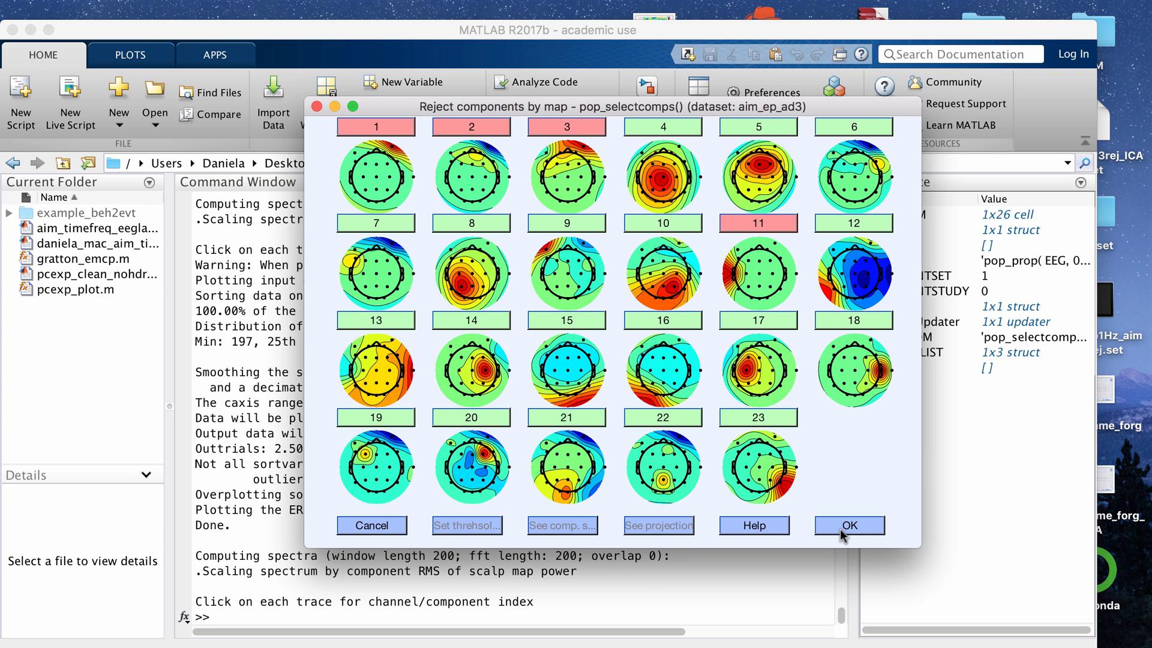
{"action": "left_click", "coordinate": [848, 525]}
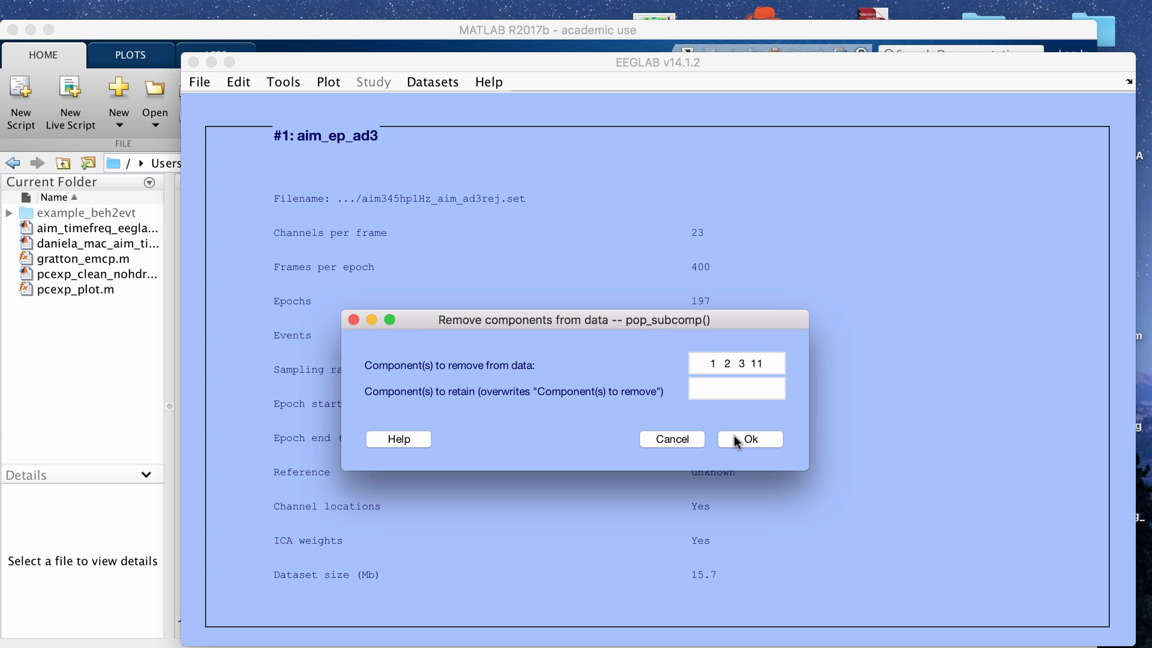
Submit components 1, 2, 3 and 11 for removal from the dataset.
{"action": "left_click", "coordinate": [749, 439]}
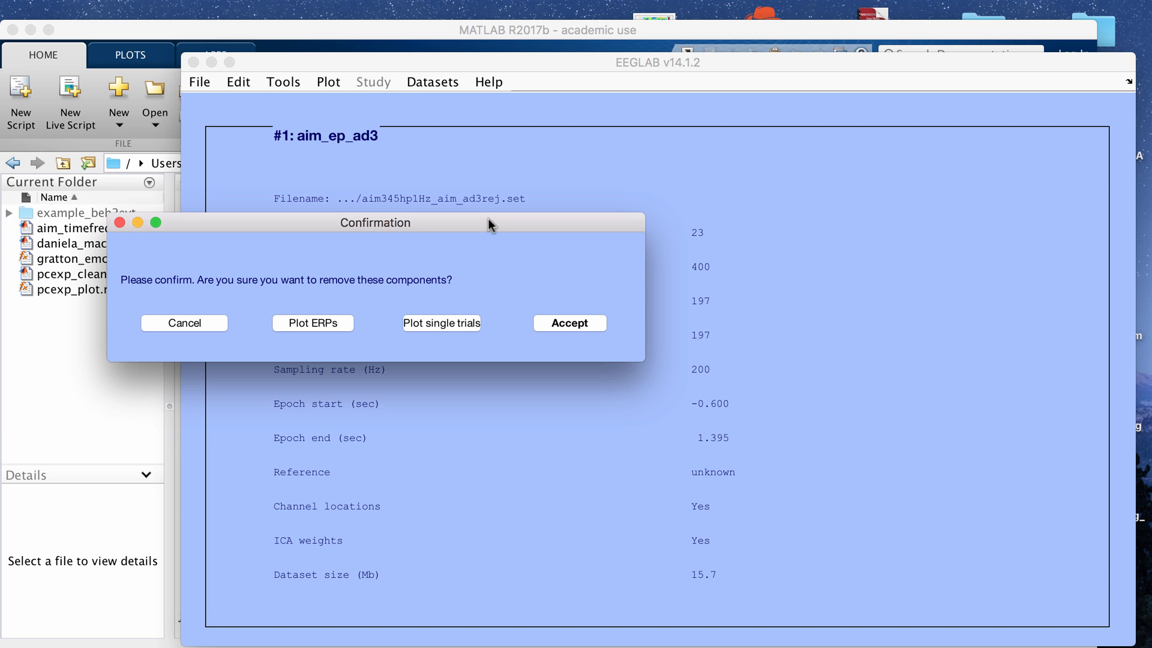
{"action": "mouse_move", "coordinate": [301, 335]}
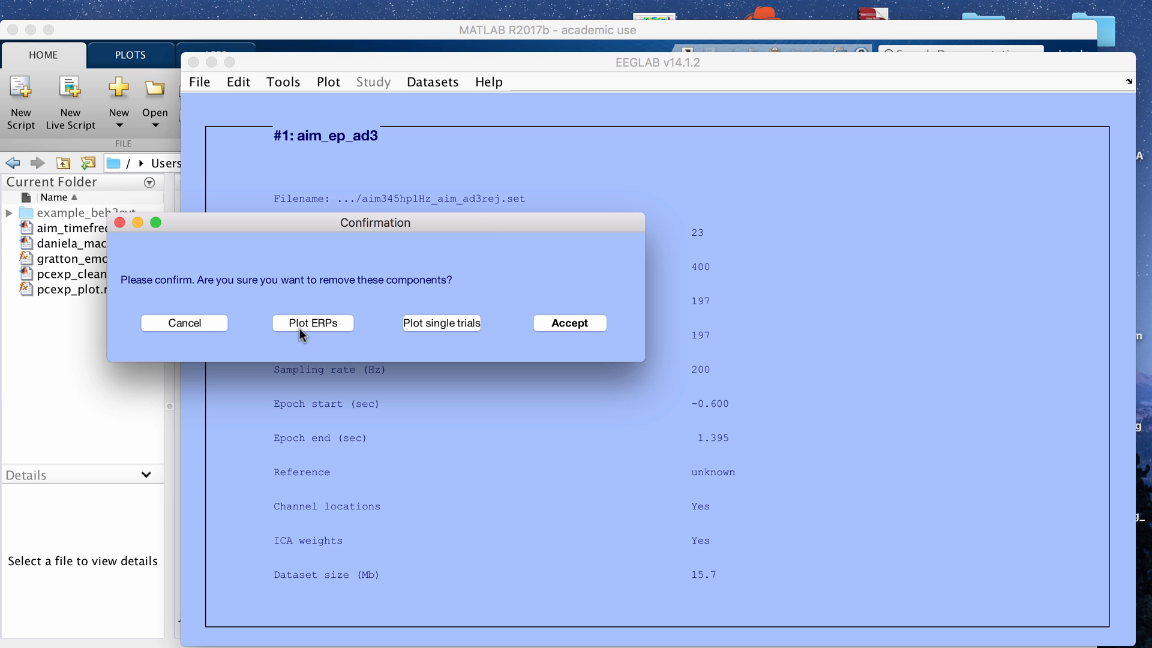
{"action": "mouse_move", "coordinate": [442, 324]}
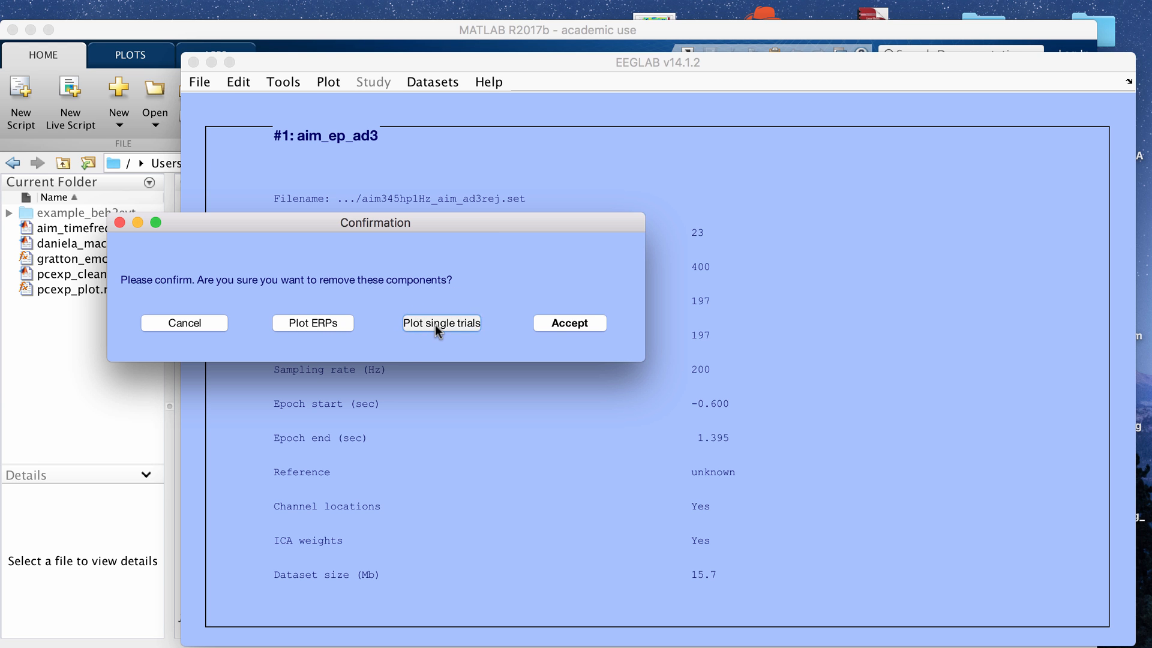
{"action": "left_click", "coordinate": [442, 323]}
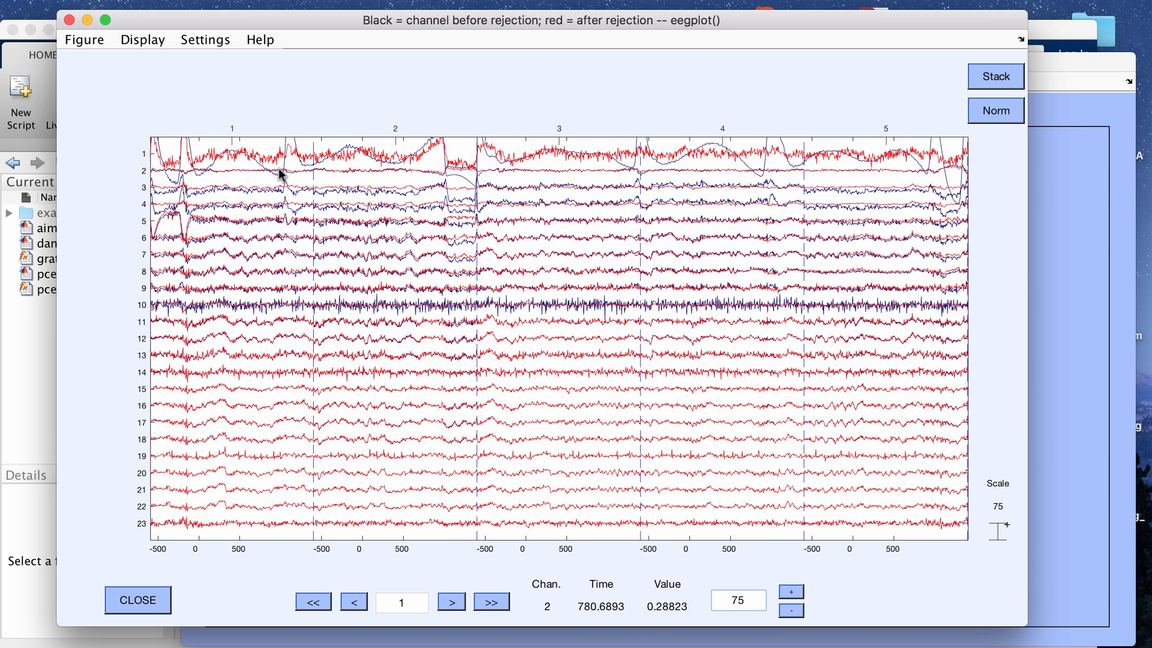
{"action": "mouse_move", "coordinate": [456, 330]}
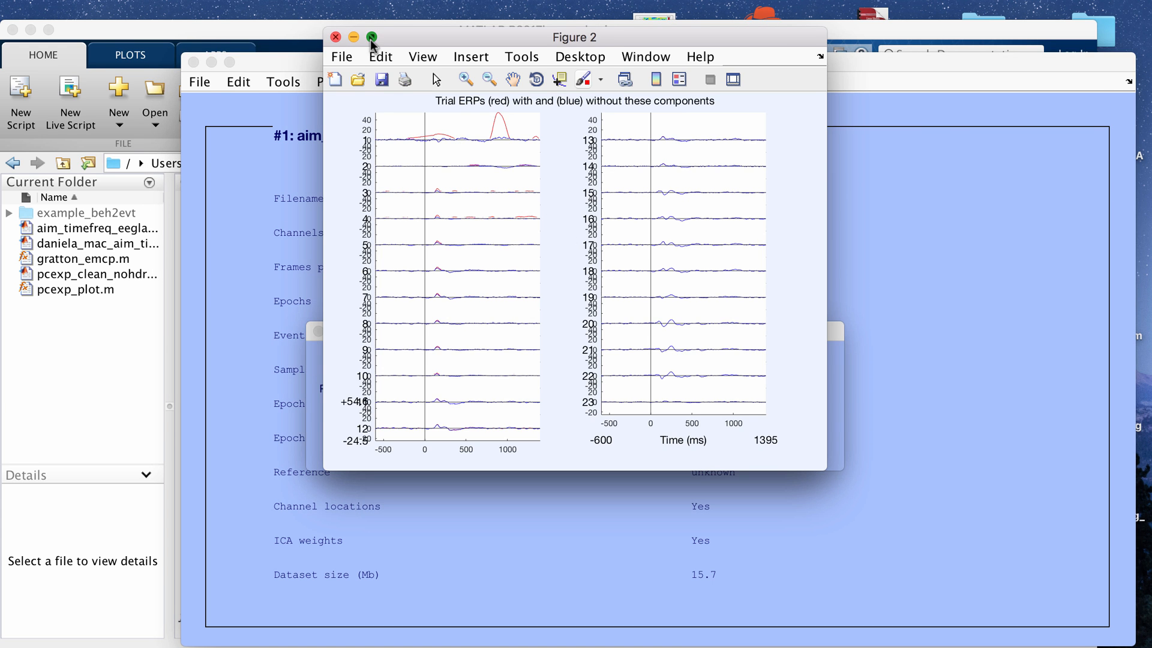
{"action": "left_click", "coordinate": [371, 37]}
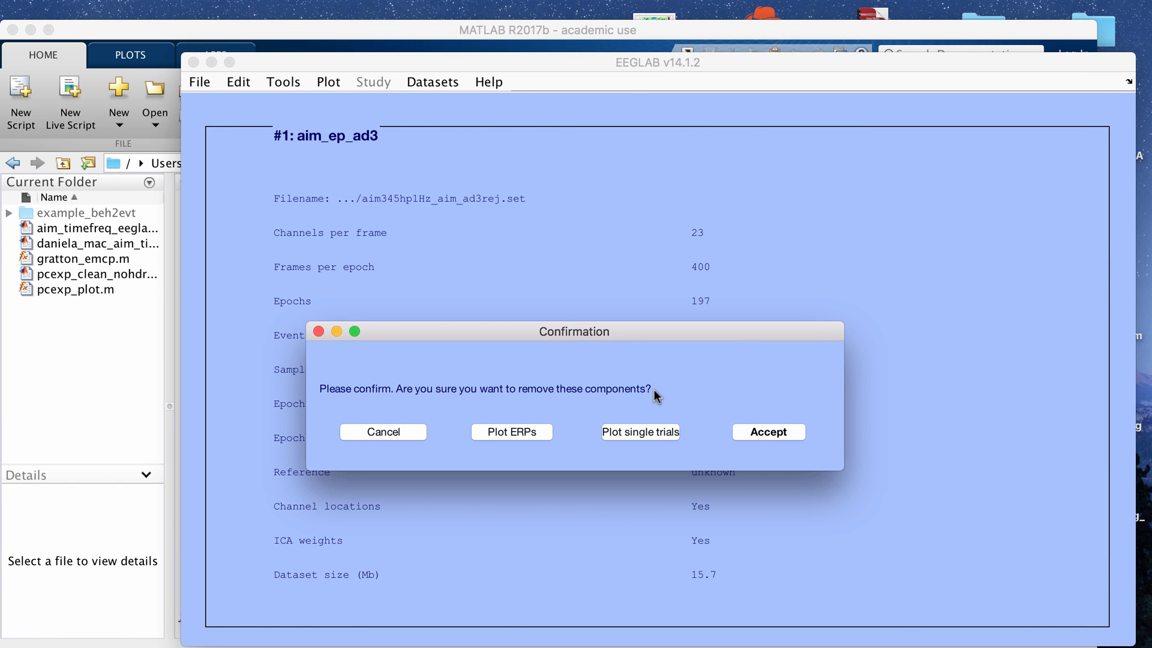
Accept the removal and save the pruned aim_ep_ad3 dataset as file aim_post_ICA.
{"action": "left_click", "coordinate": [768, 431]}
{"action": "type", "text": "aim_post_ICA"}
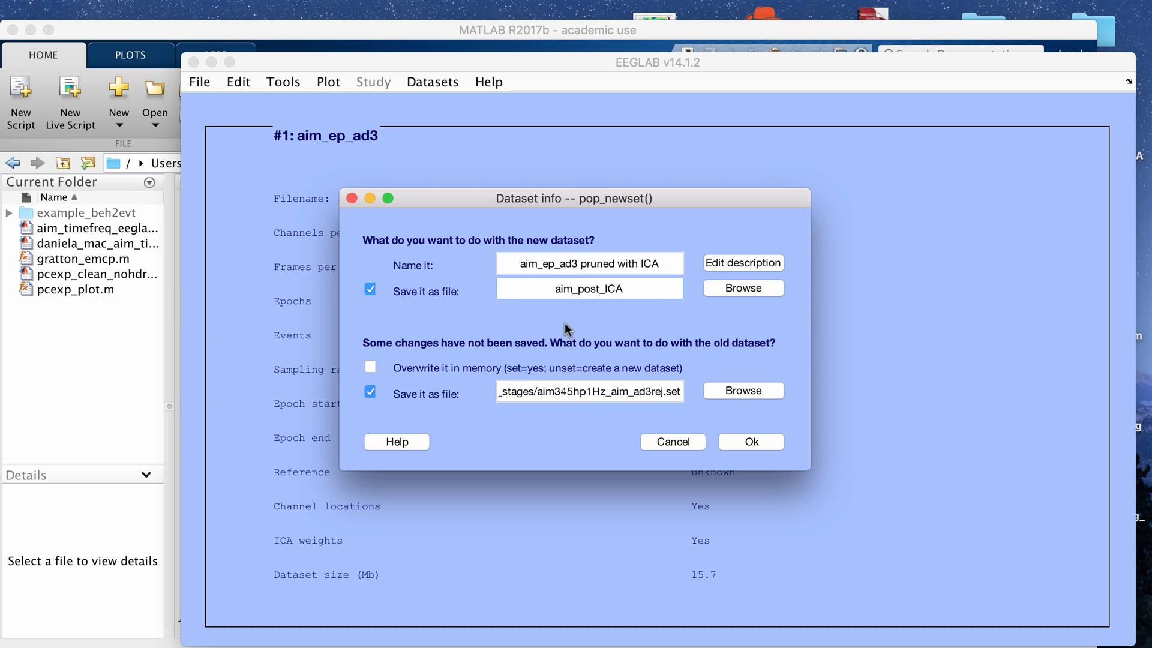
{"action": "left_click", "coordinate": [750, 442]}
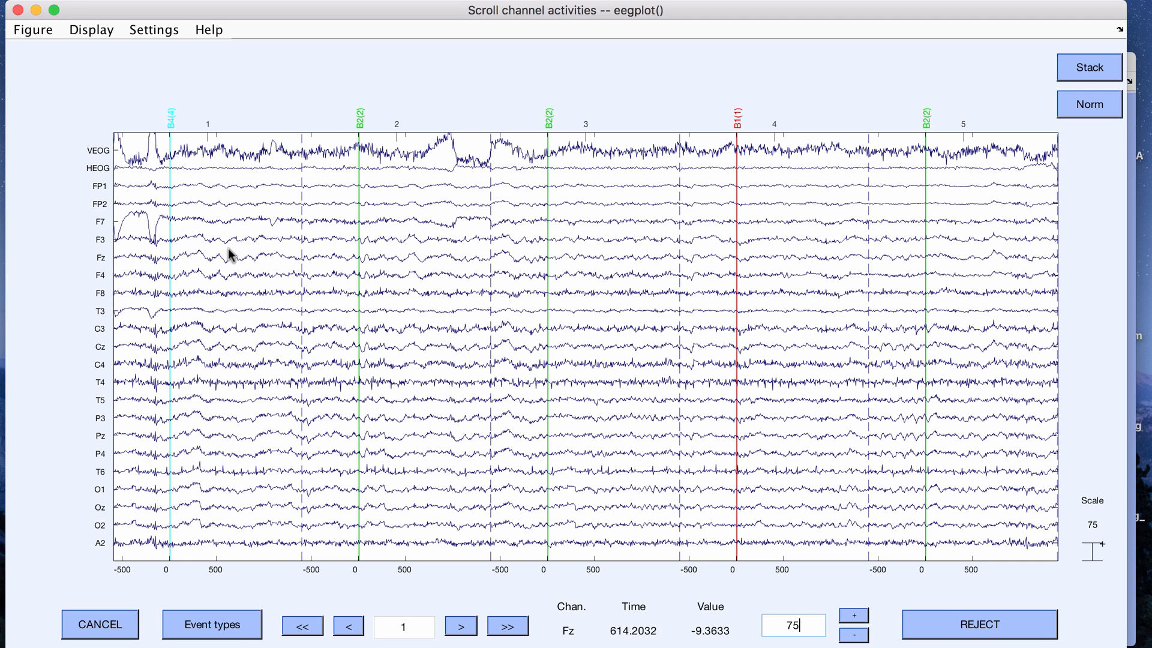
{"action": "mouse_move", "coordinate": [823, 206]}
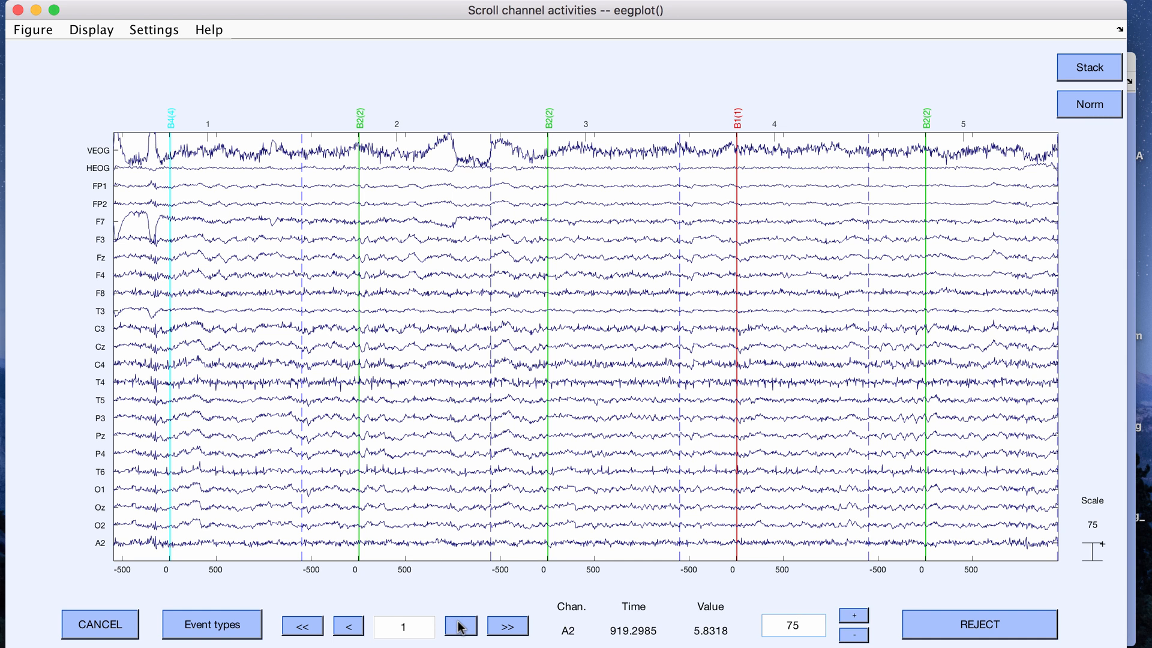
Step through the cleaned channel data to epochs 10–14 at scale 75, checking blinks.
{"action": "left_click", "coordinate": [461, 625]}
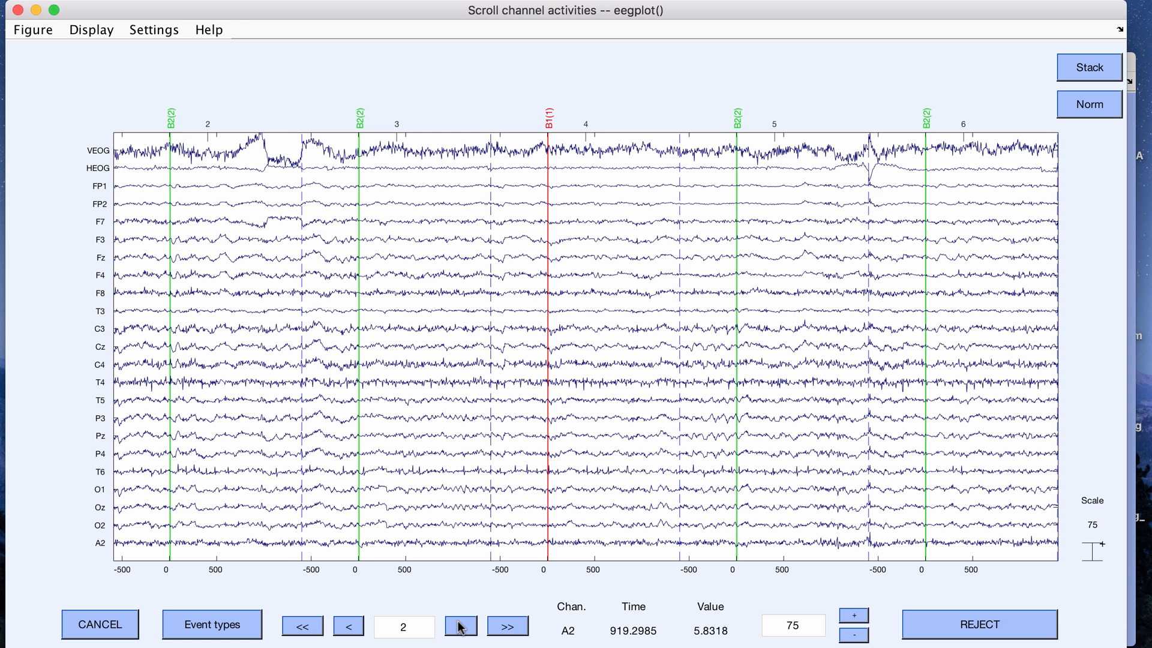
{"action": "left_click", "coordinate": [461, 625]}
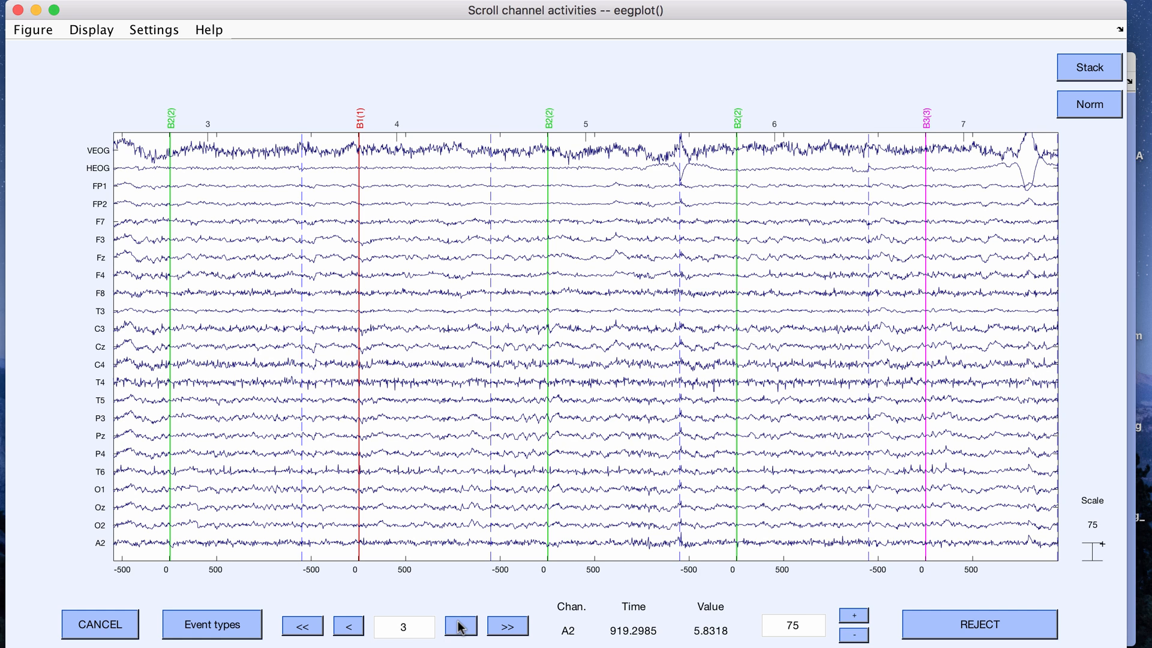
{"action": "left_click", "coordinate": [461, 626]}
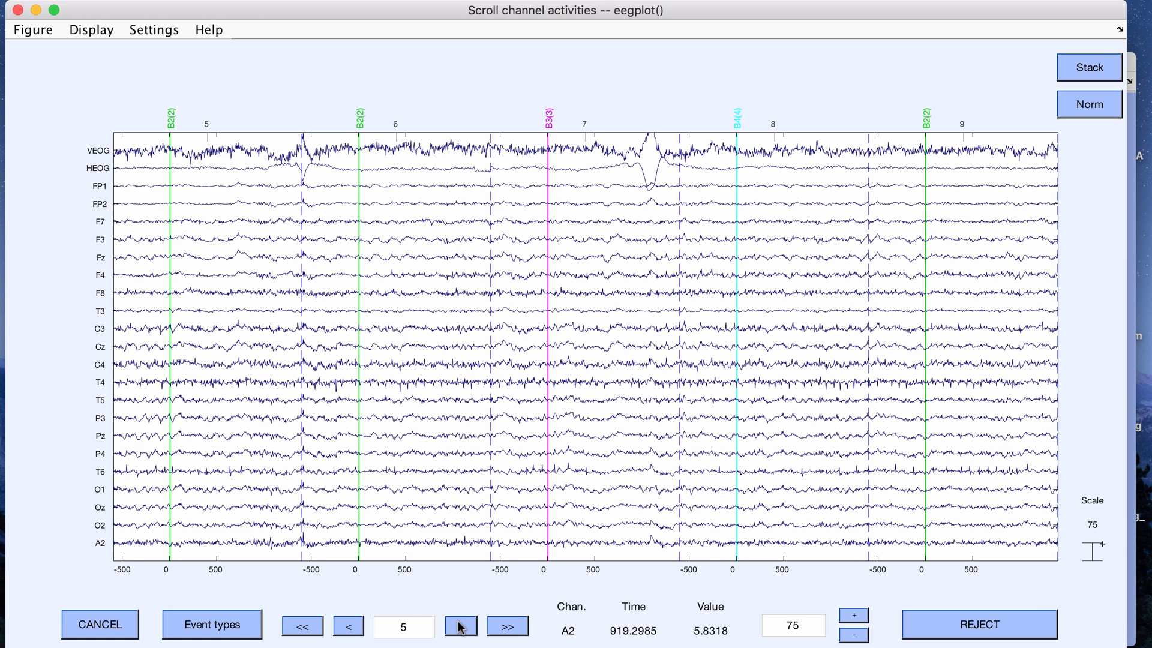
{"action": "left_click", "coordinate": [460, 625]}
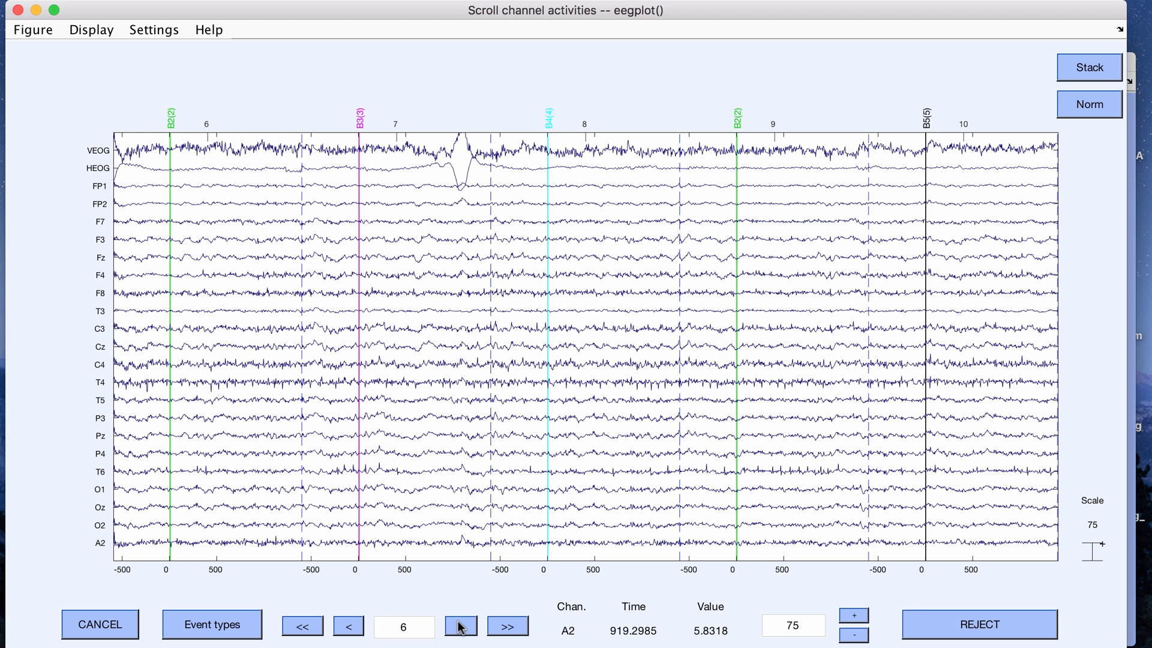
{"action": "left_click", "coordinate": [507, 625]}
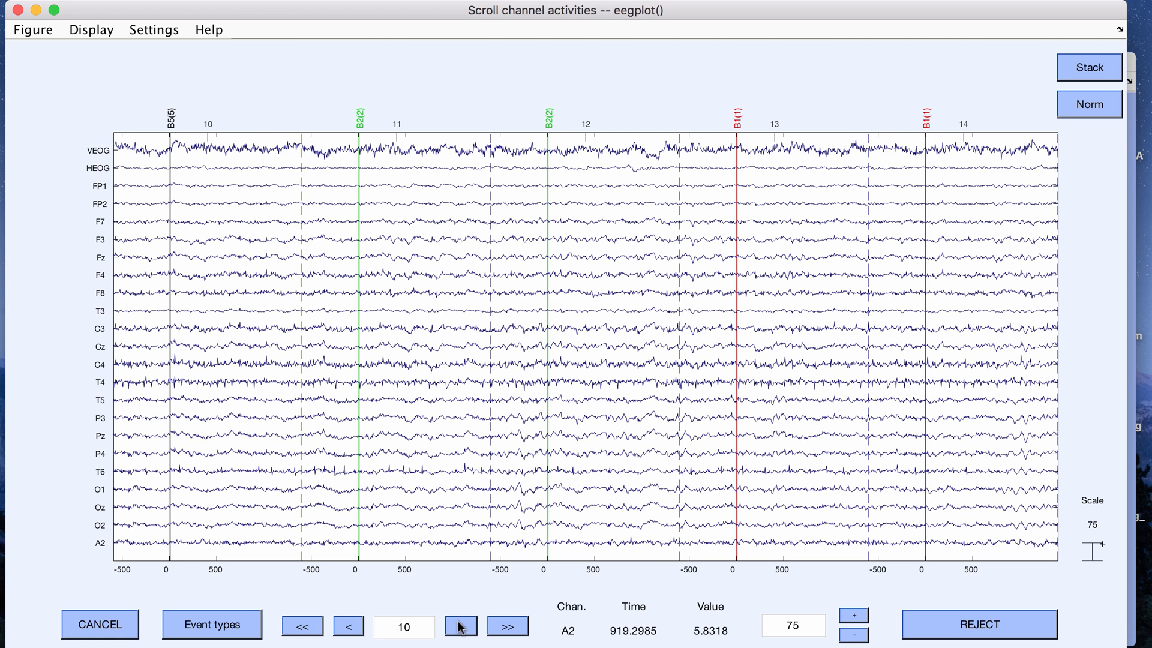